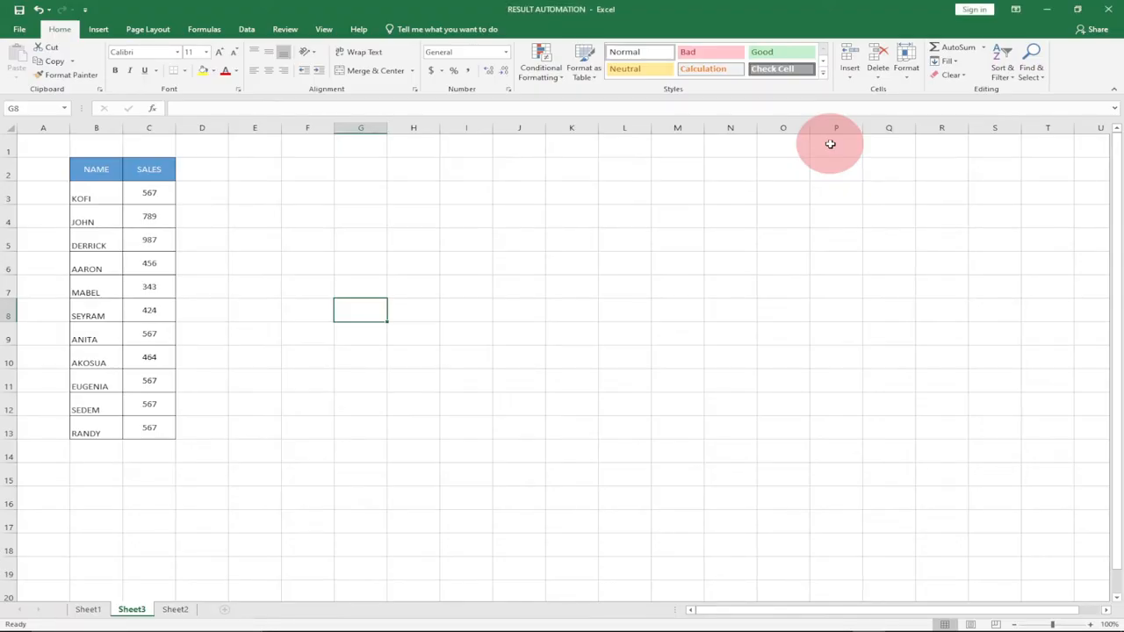
{"action": "mouse_move", "coordinate": [847, 153]}
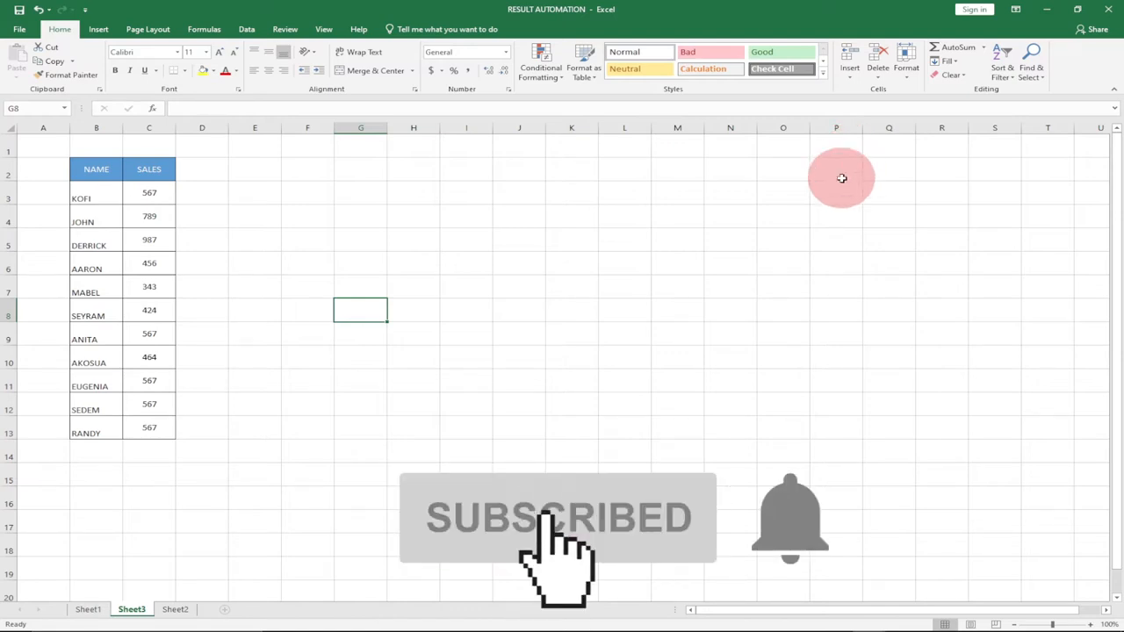
{"action": "mouse_move", "coordinate": [793, 212]}
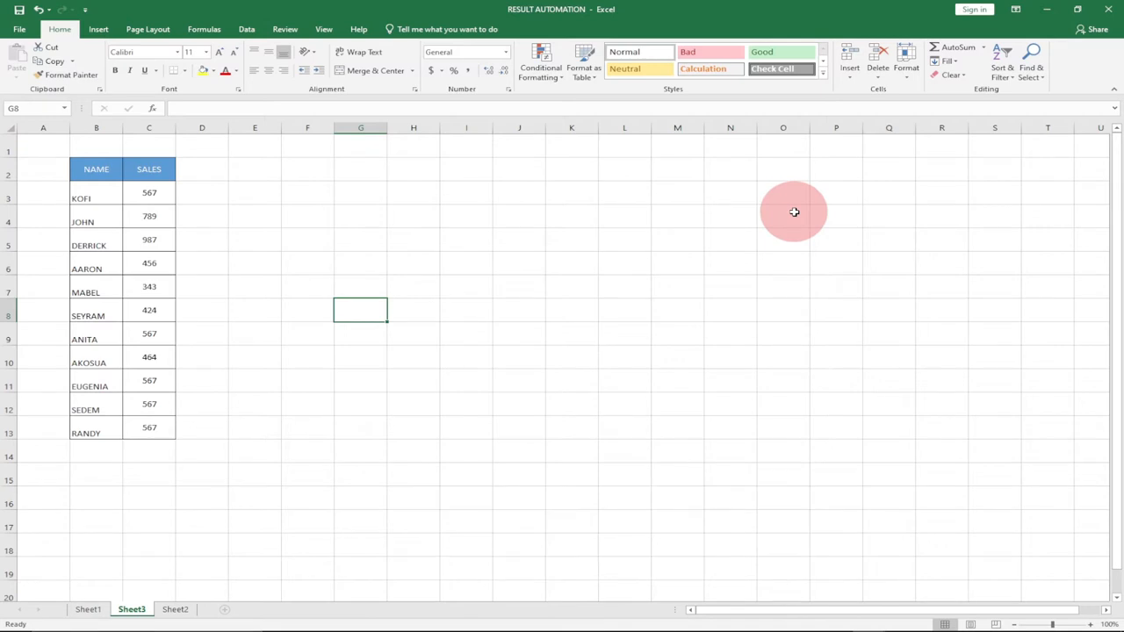
{"action": "mouse_move", "coordinate": [260, 191]}
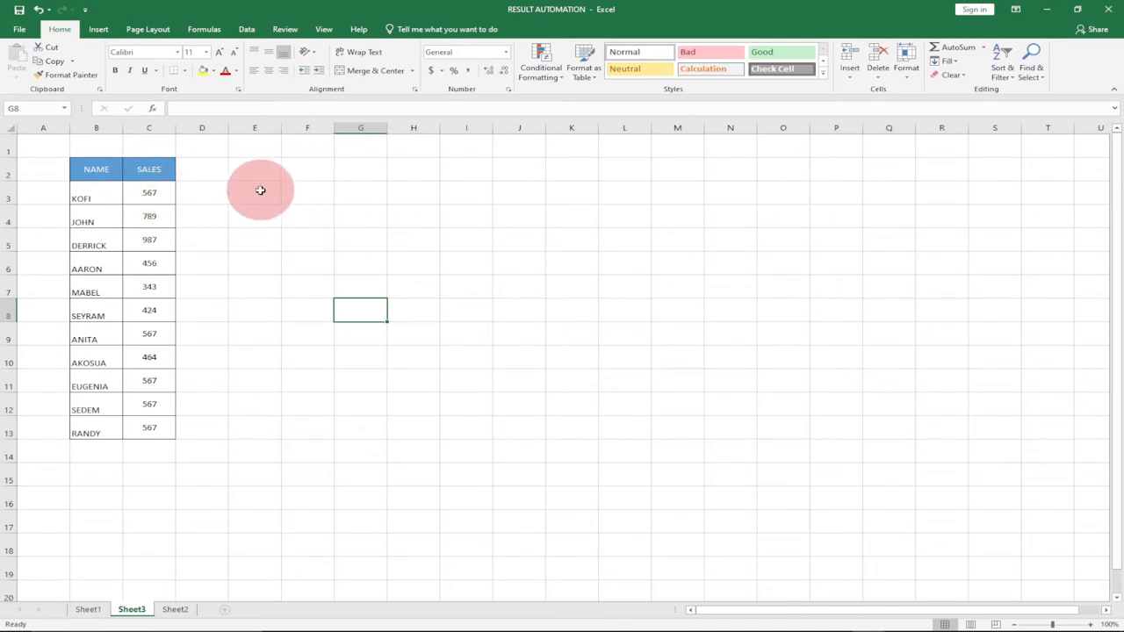
{"action": "mouse_move", "coordinate": [678, 179]}
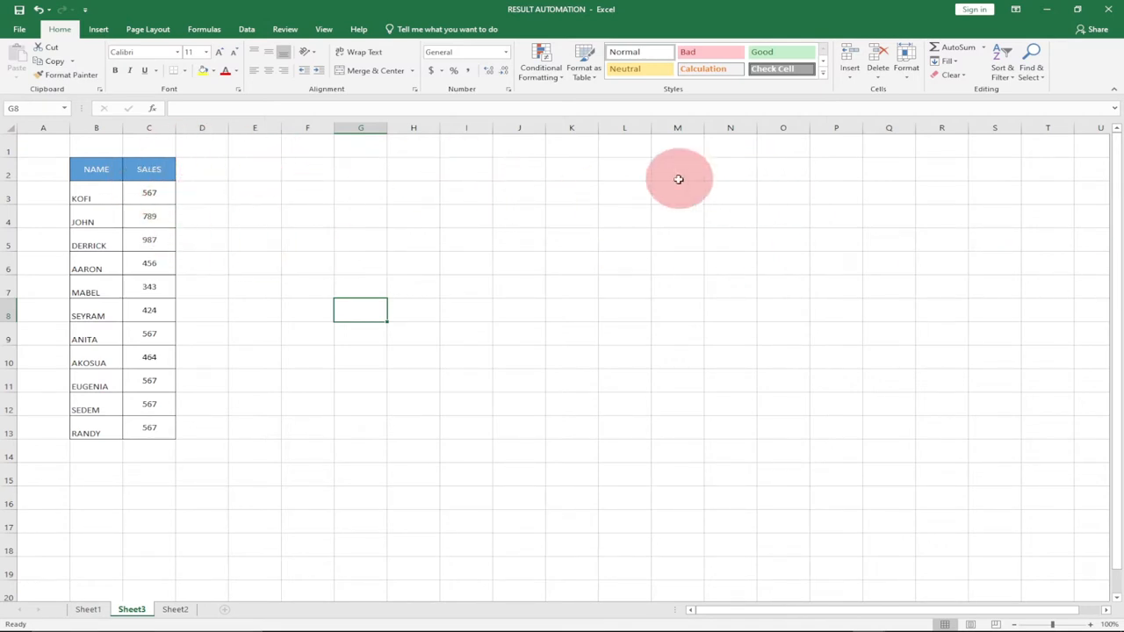
{"action": "mouse_move", "coordinate": [489, 250]}
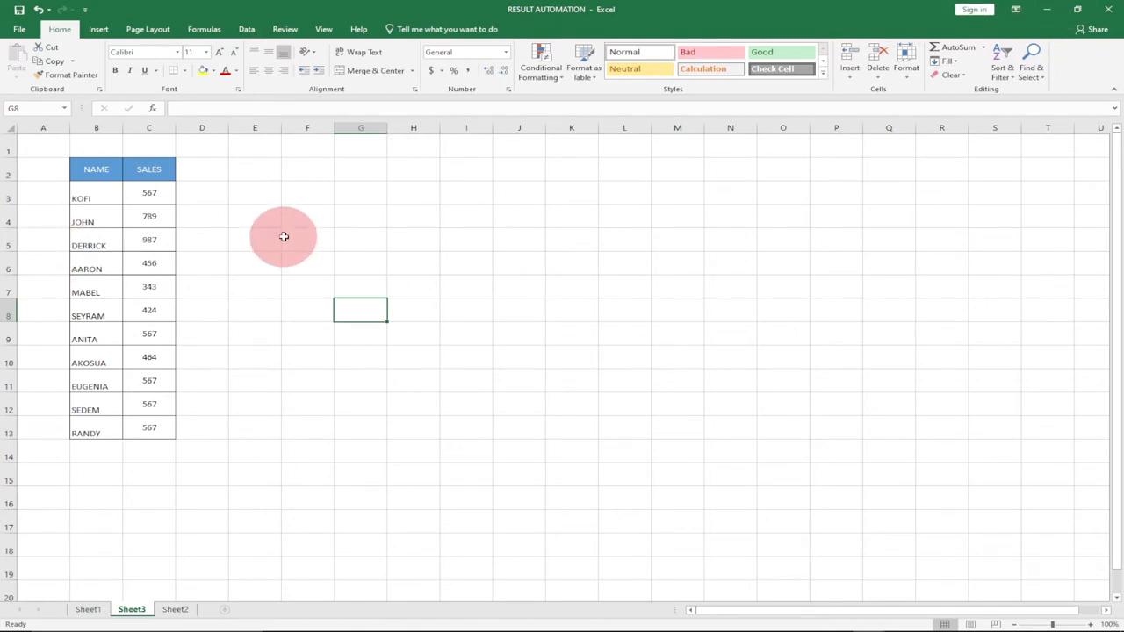
Step: Copy the NAME/SALES table B2:C13, headers included, and select F2 as the destination
{"action": "left_click", "coordinate": [306, 192]}
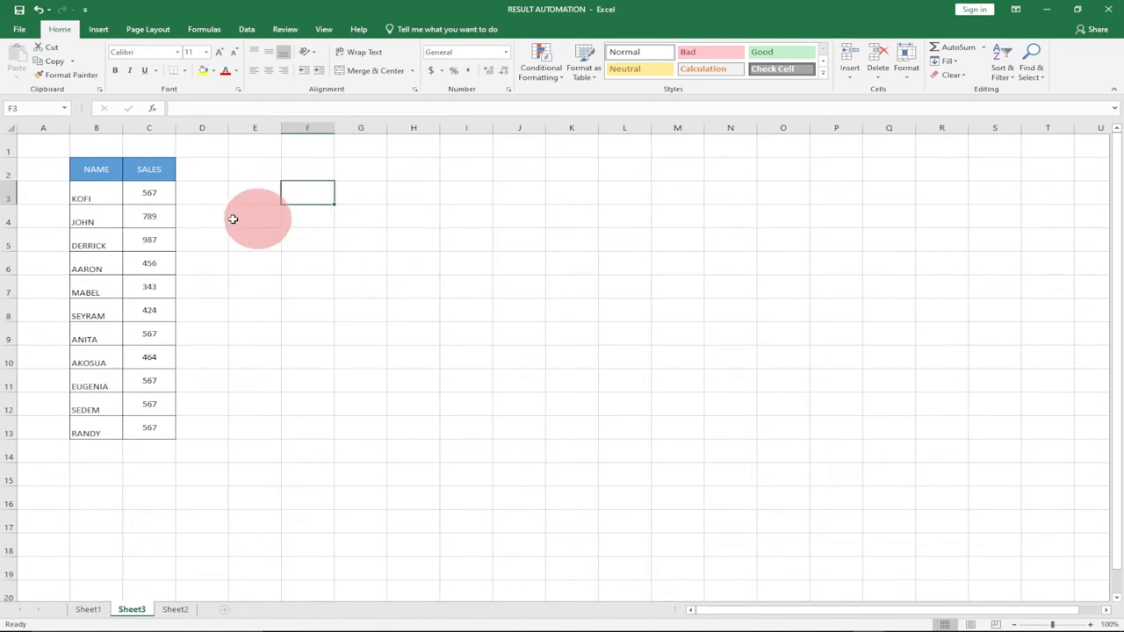
{"action": "mouse_move", "coordinate": [253, 241]}
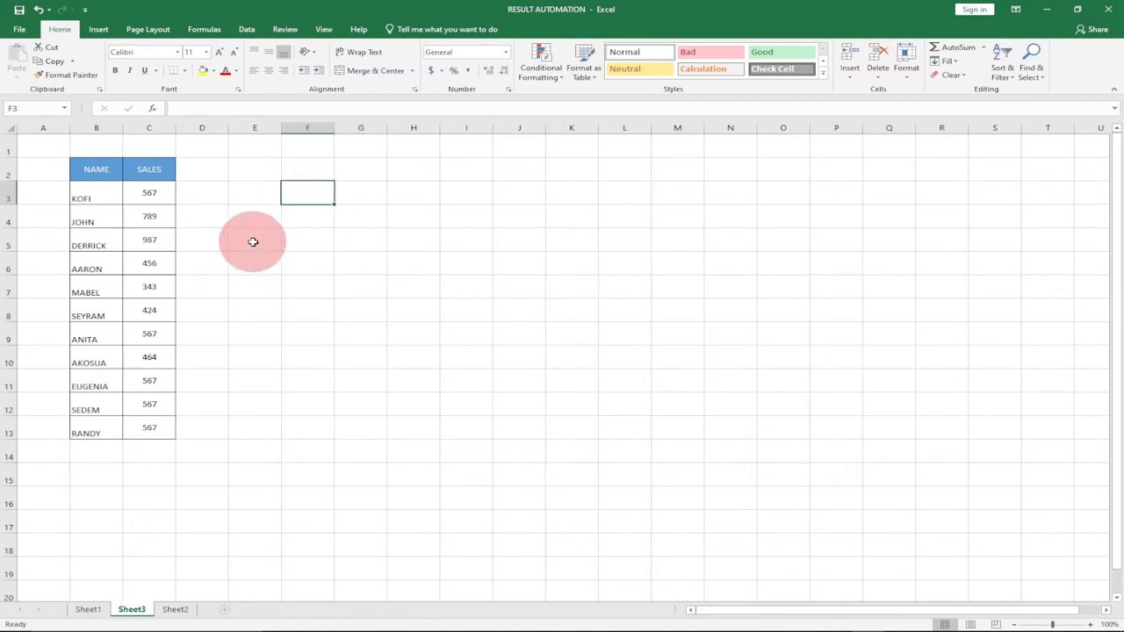
{"action": "mouse_move", "coordinate": [221, 229]}
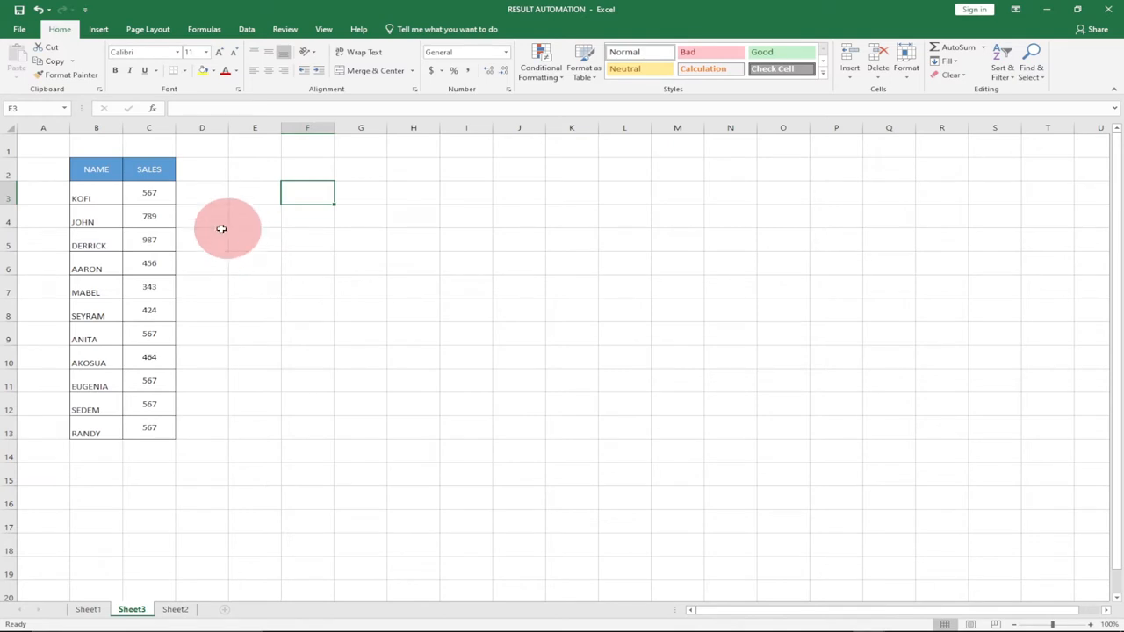
{"action": "mouse_move", "coordinate": [250, 163]}
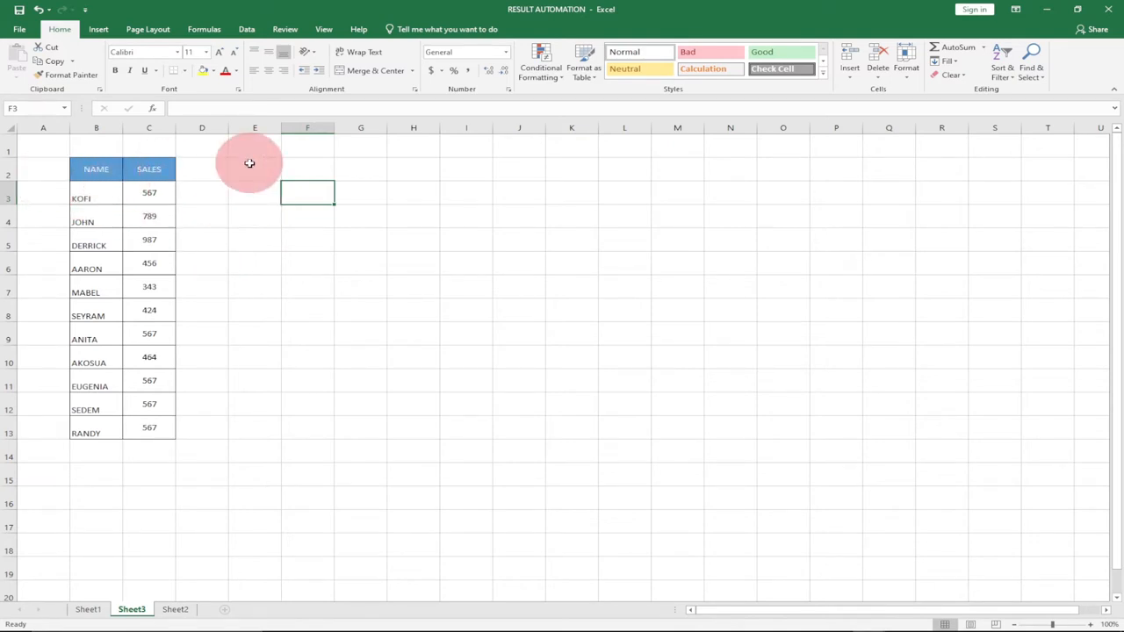
{"action": "left_click", "coordinate": [255, 169]}
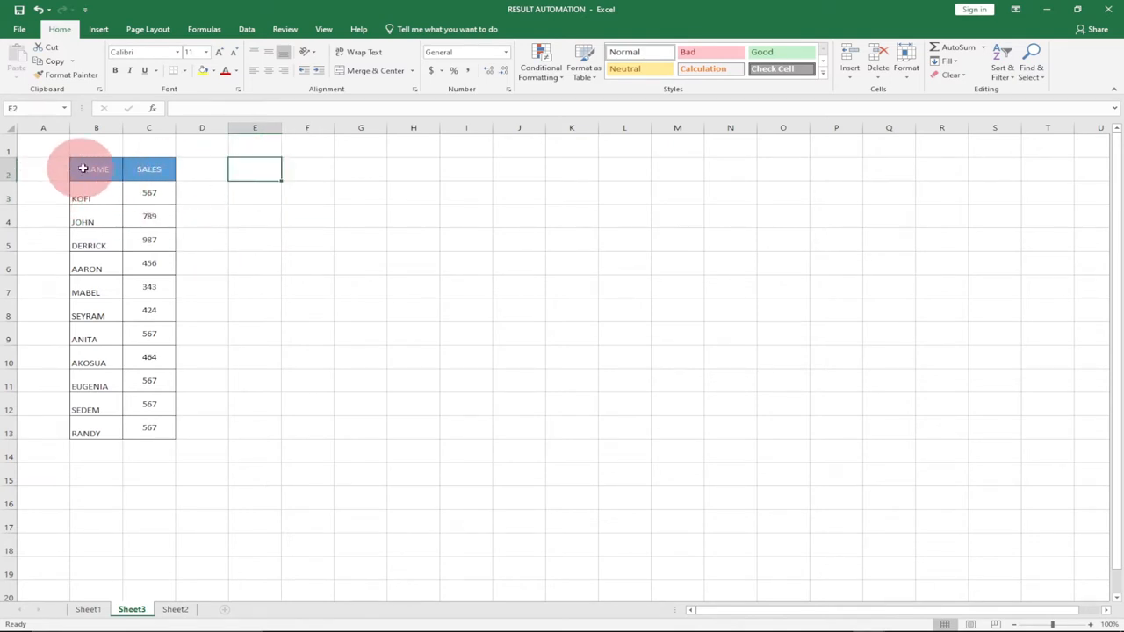
{"action": "left_click_drag", "start_coordinate": [95, 168], "coordinate": [149, 432]}
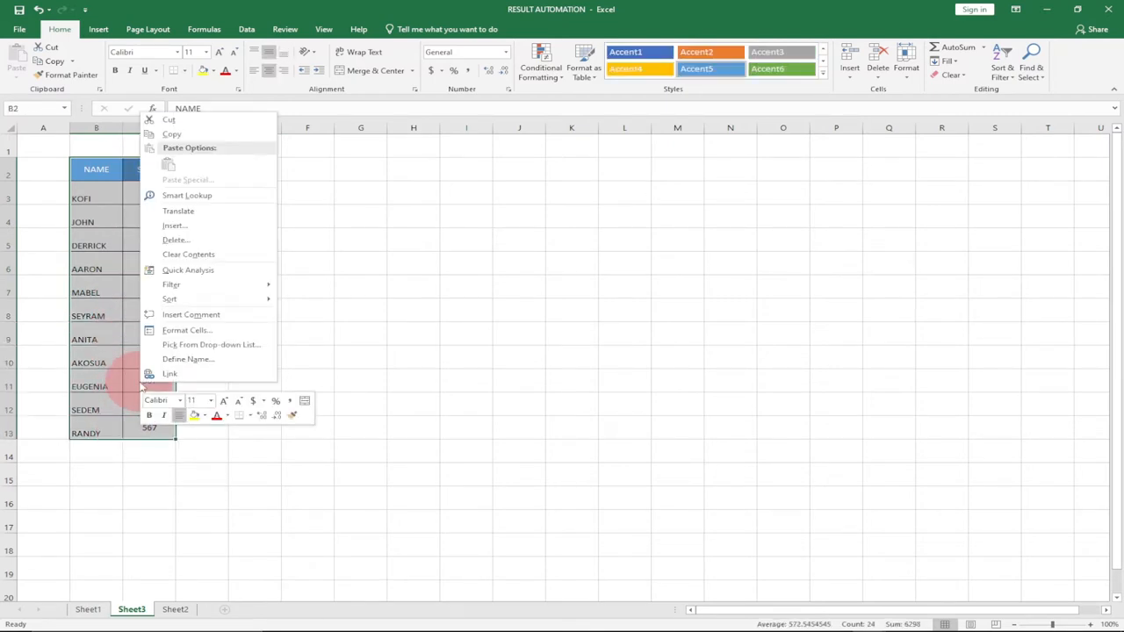
{"action": "left_click", "coordinate": [184, 134]}
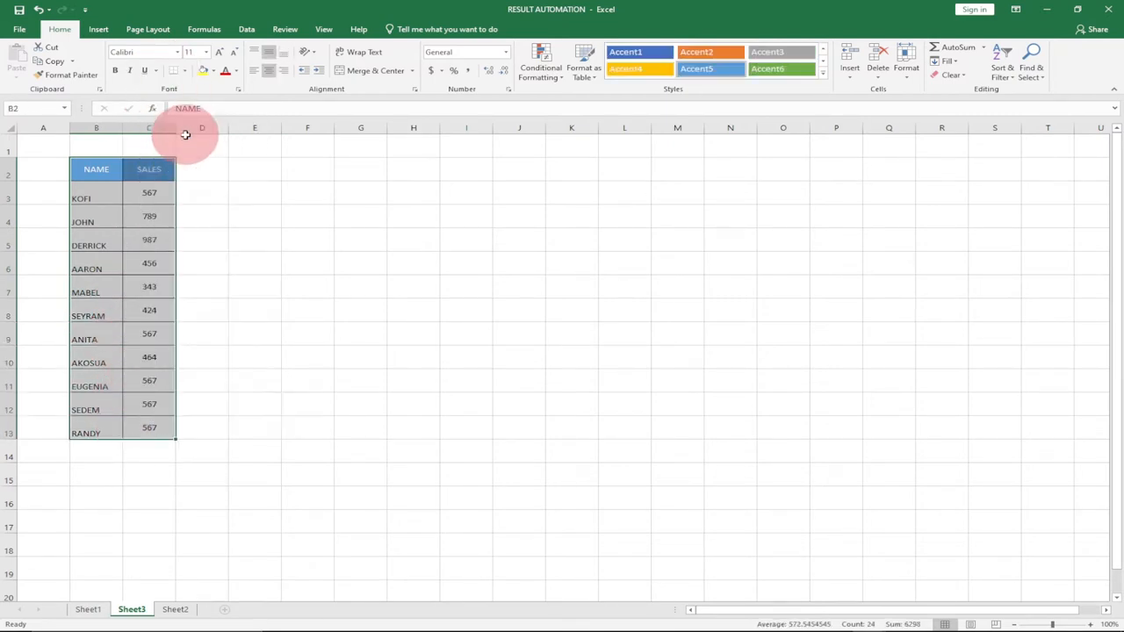
{"action": "left_click", "coordinate": [307, 169]}
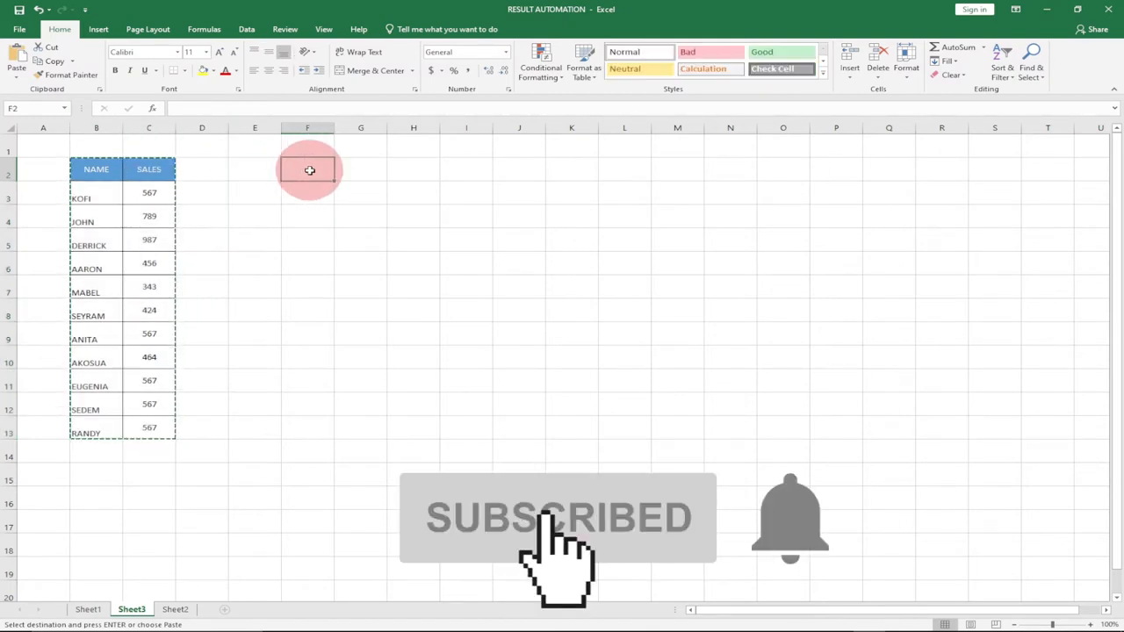
Step: Paste Special at F2 with Transpose ticked, giving names across row 2 and sales across row 3
{"action": "right_click", "coordinate": [309, 169]}
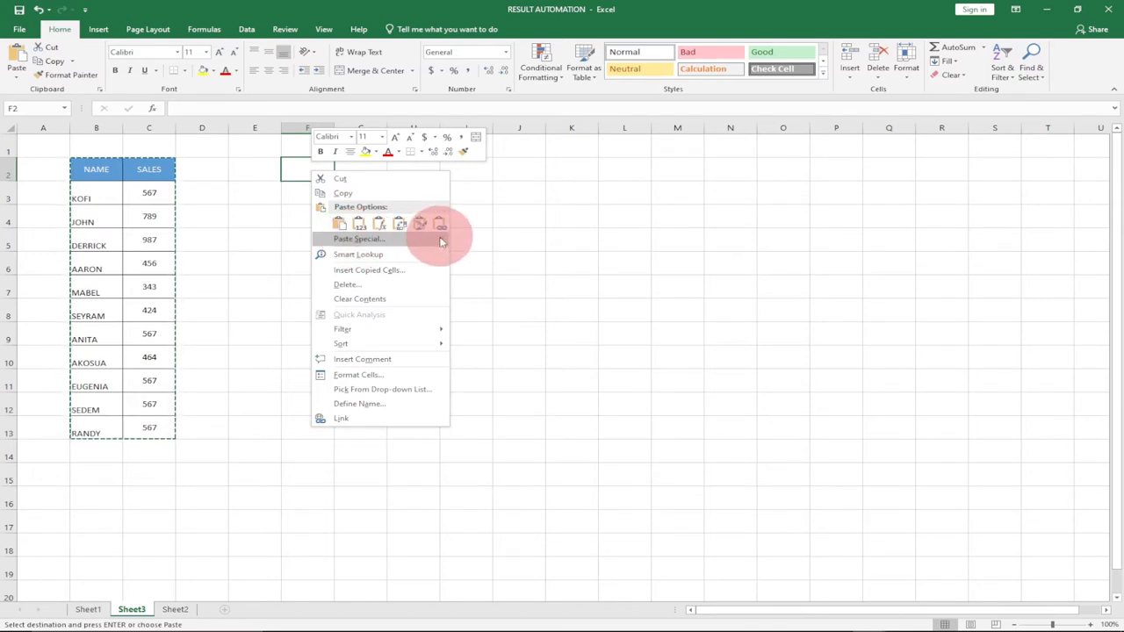
{"action": "mouse_move", "coordinate": [451, 246]}
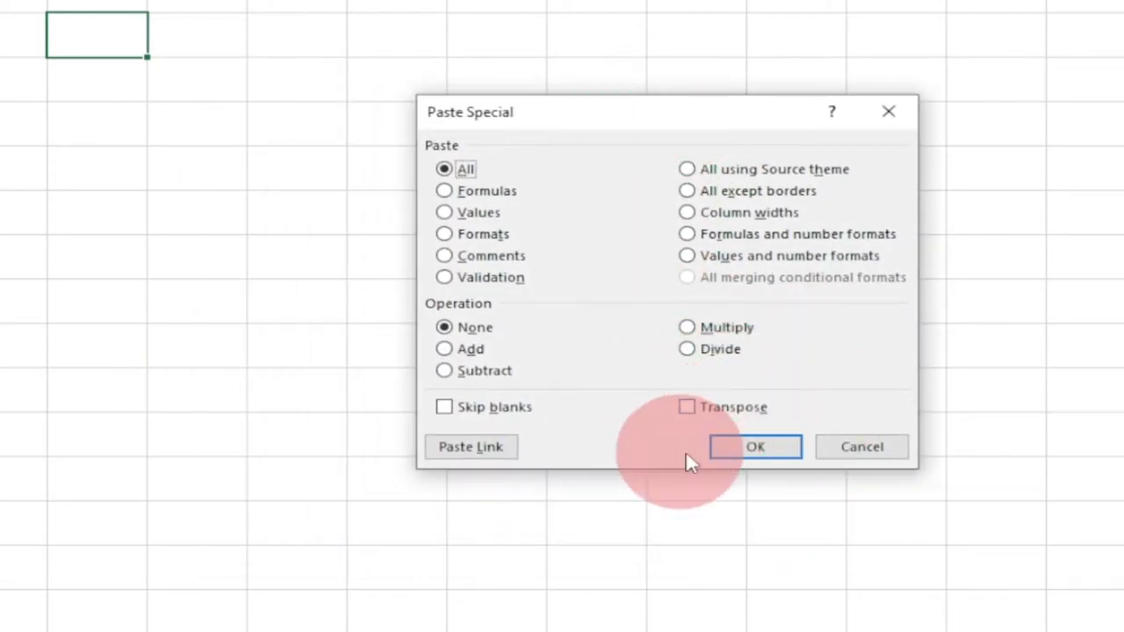
{"action": "left_click", "coordinate": [686, 406]}
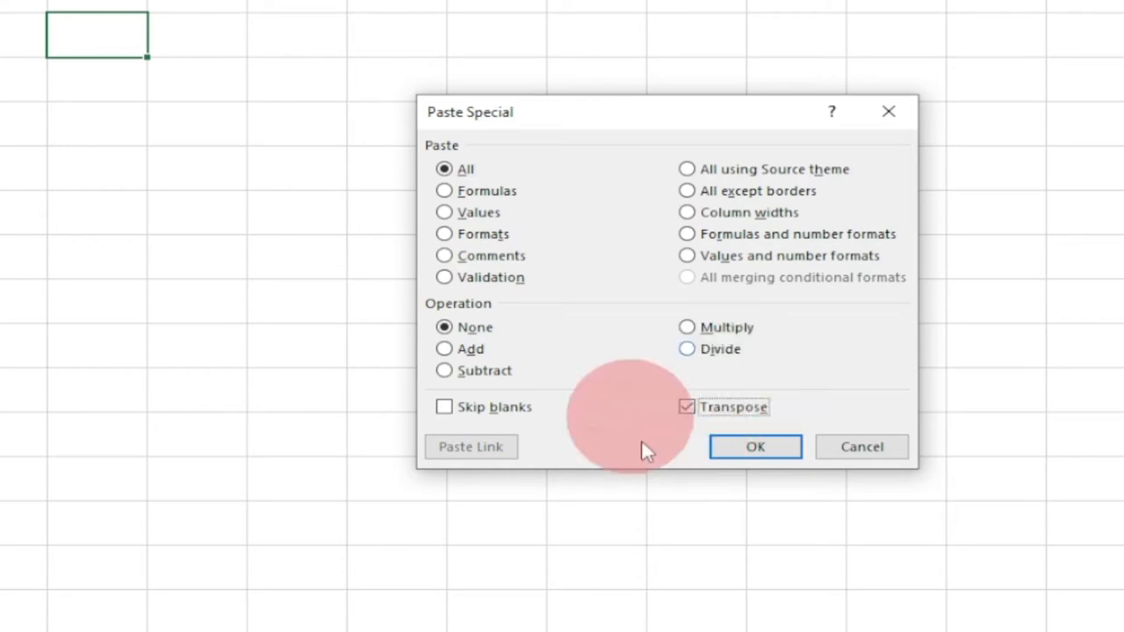
{"action": "left_click", "coordinate": [754, 446]}
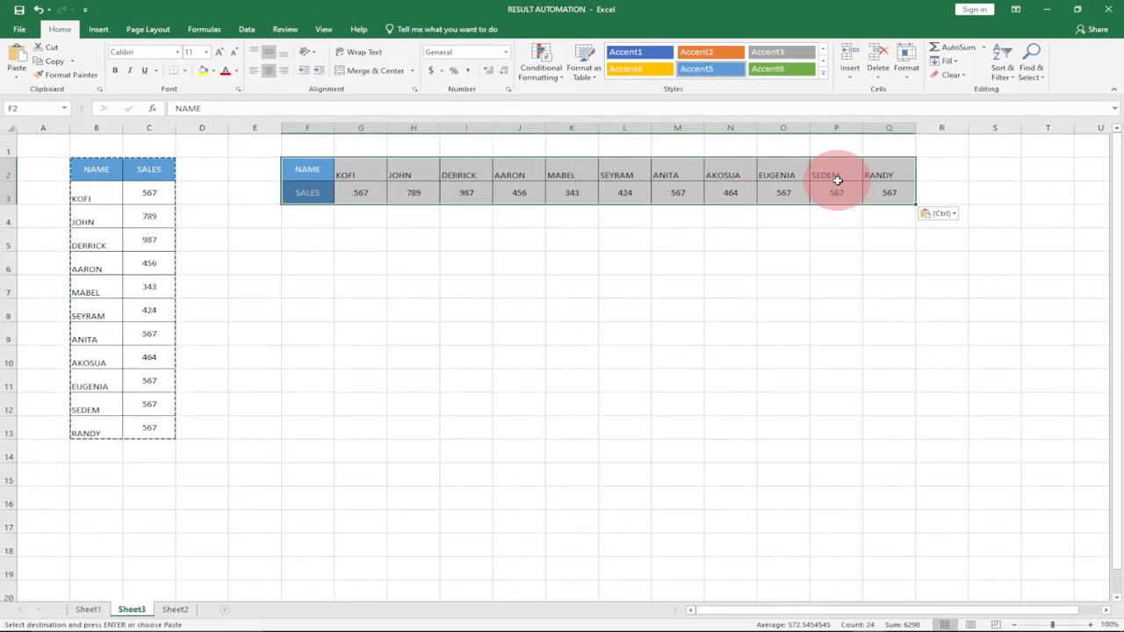
{"action": "mouse_move", "coordinate": [435, 208]}
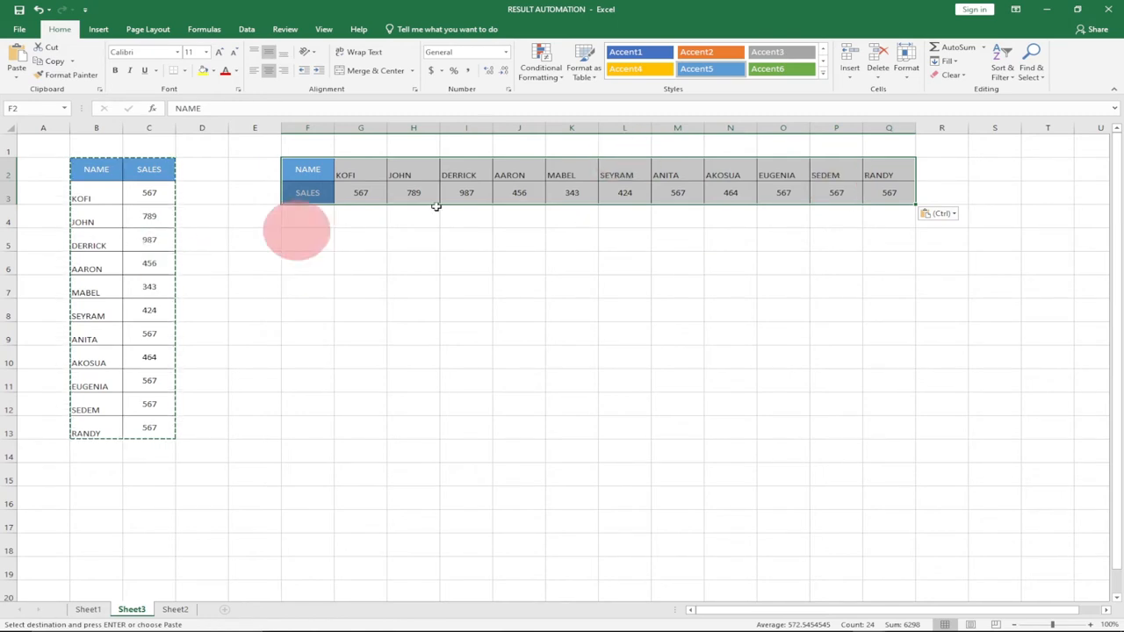
{"action": "left_click", "coordinate": [148, 192]}
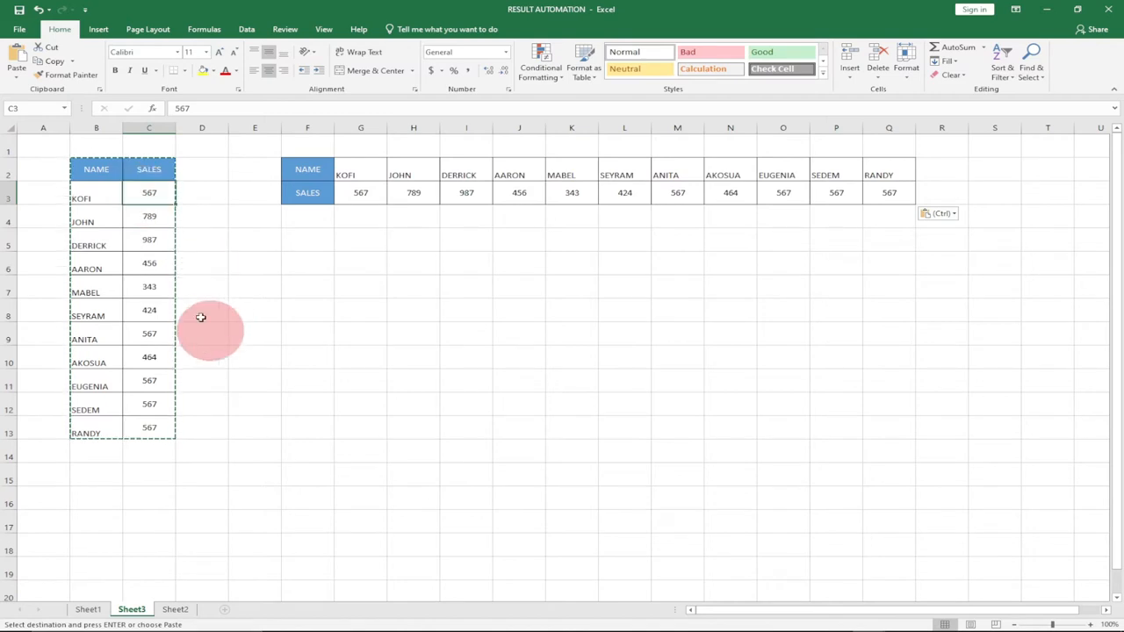
Step: Change KOFI's sales in C3 to 908, correcting the mistyped 890
{"action": "type", "text": "890"}
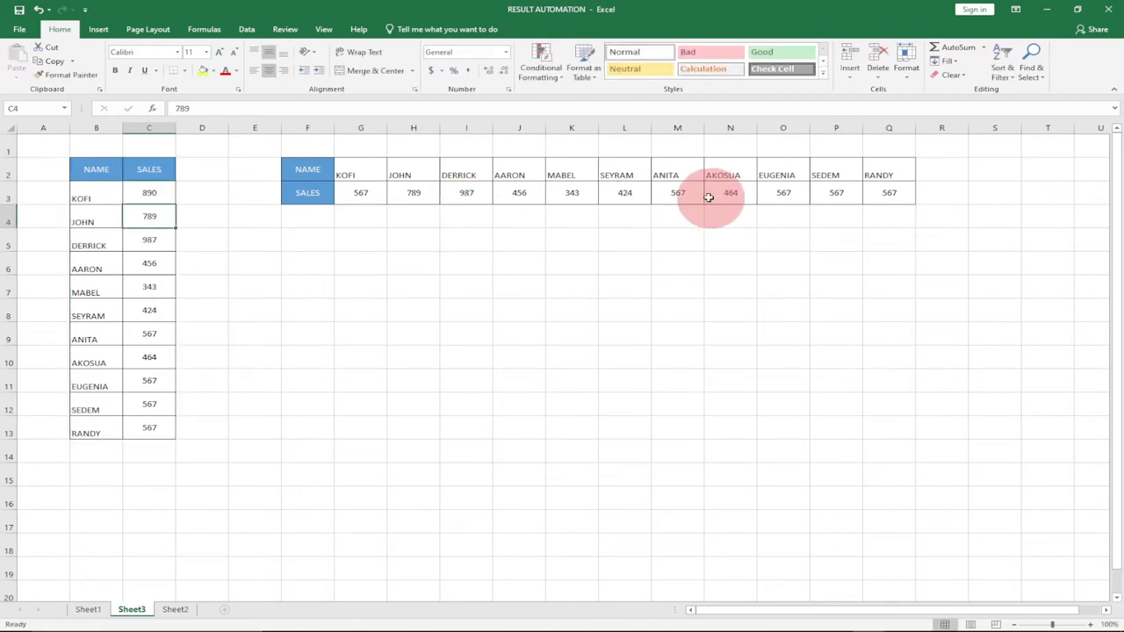
{"action": "left_click", "coordinate": [150, 199]}
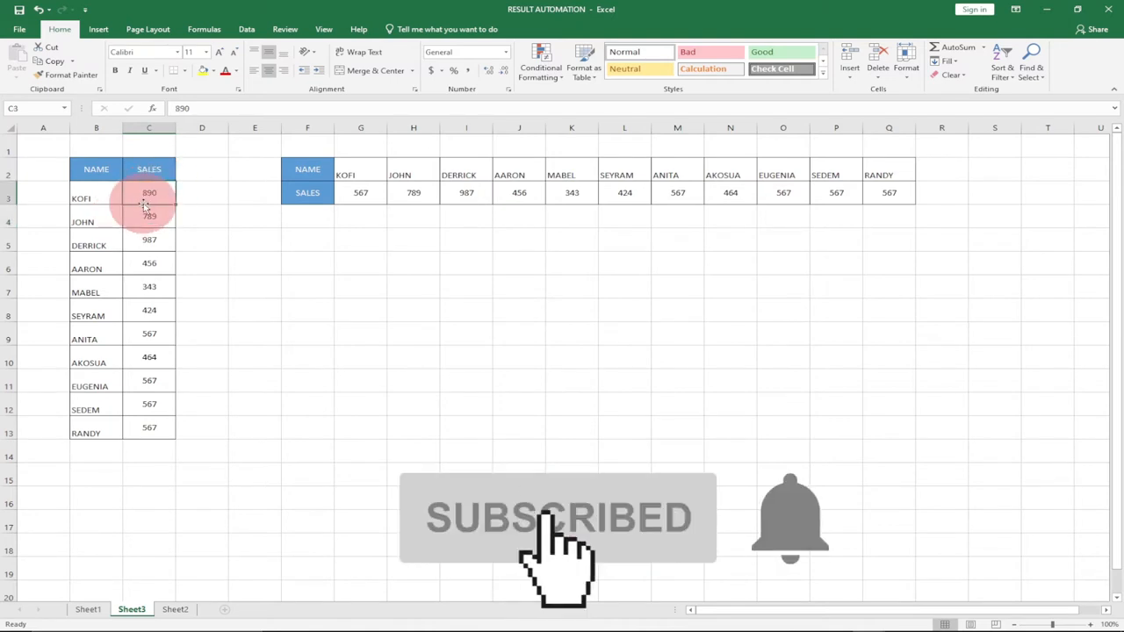
{"action": "type", "text": "908"}
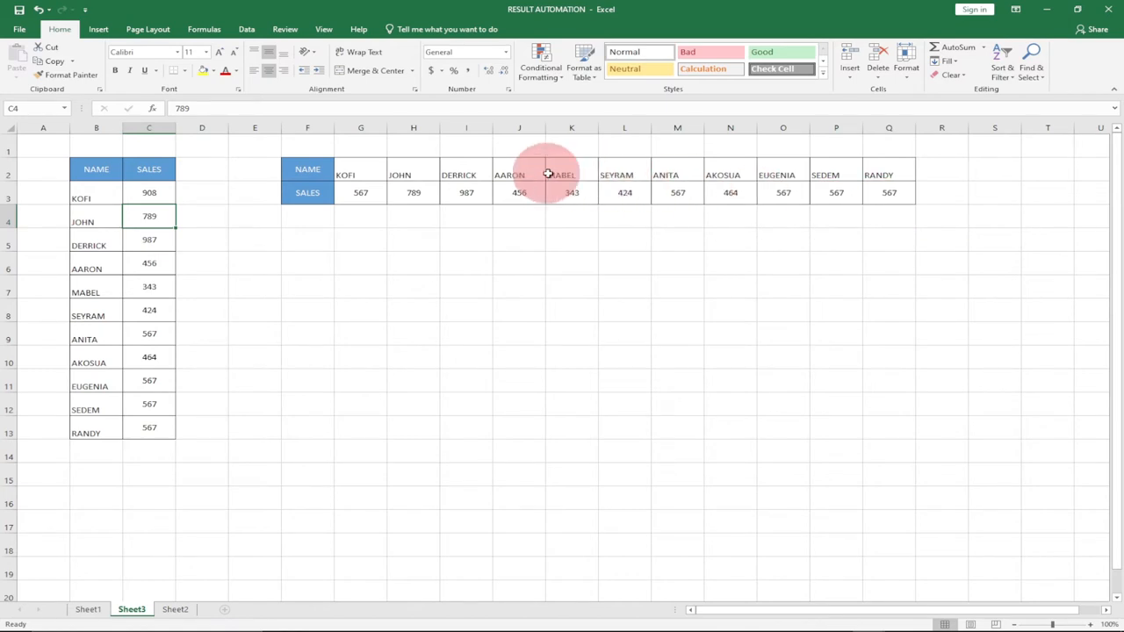
{"action": "mouse_move", "coordinate": [720, 180]}
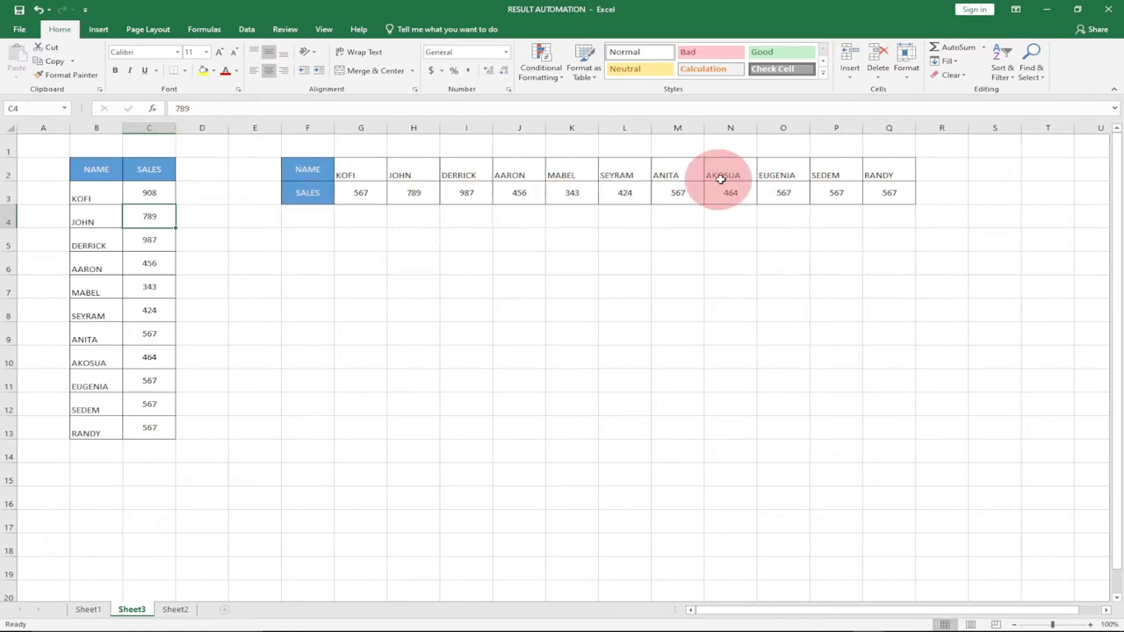
{"action": "mouse_move", "coordinate": [754, 255]}
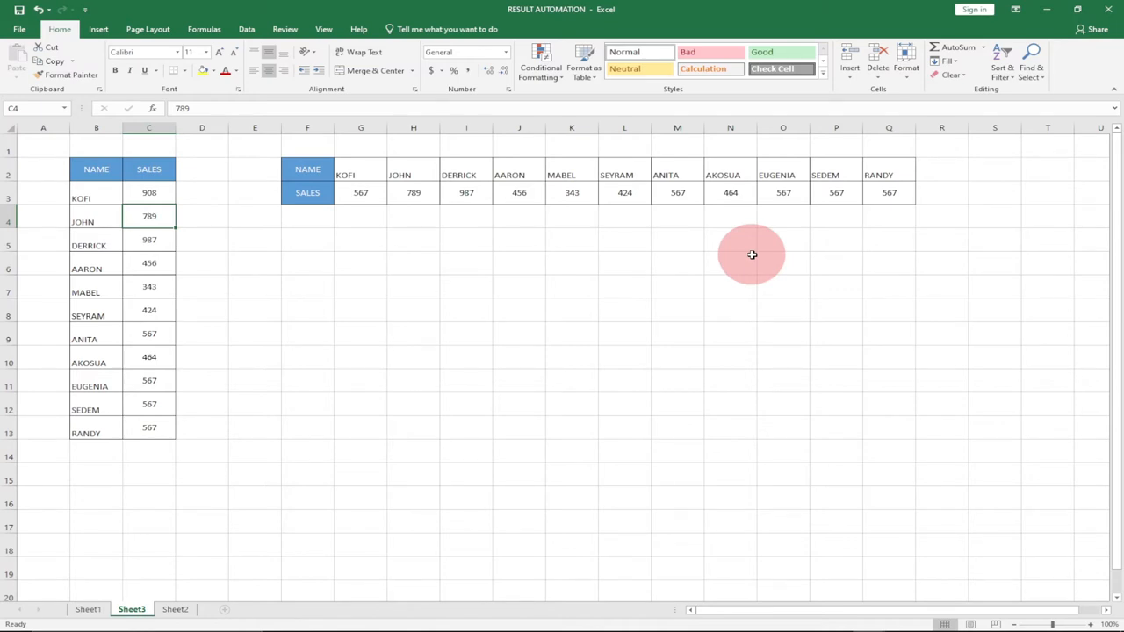
{"action": "mouse_move", "coordinate": [311, 269]}
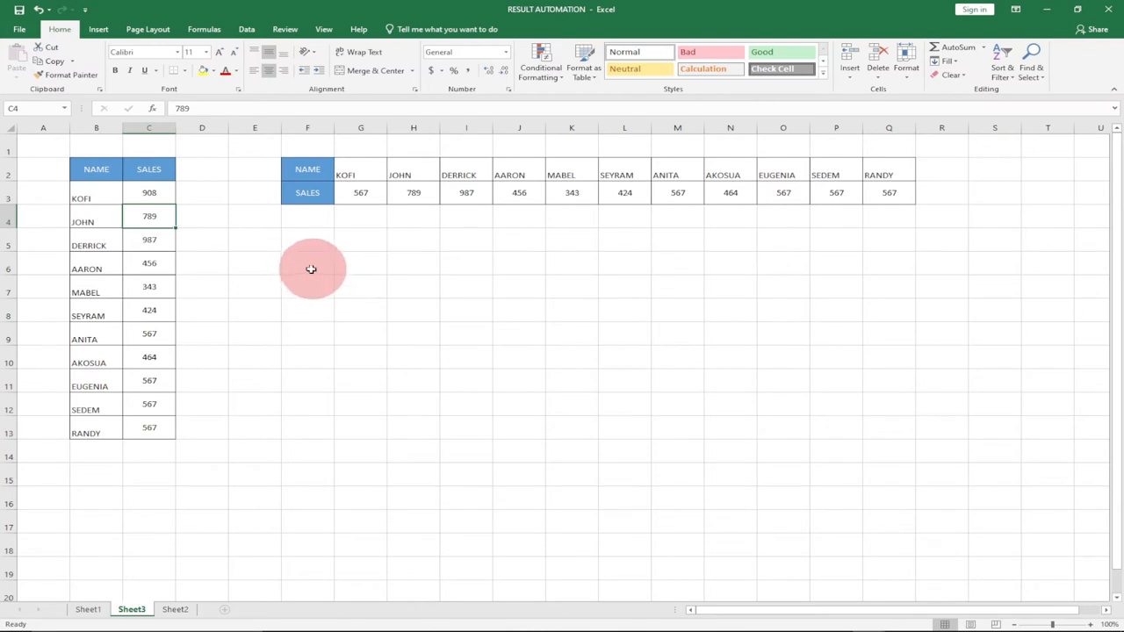
Step: Select the empty two-row block starting at F6 as the flipped table's destination
{"action": "left_click", "coordinate": [307, 263]}
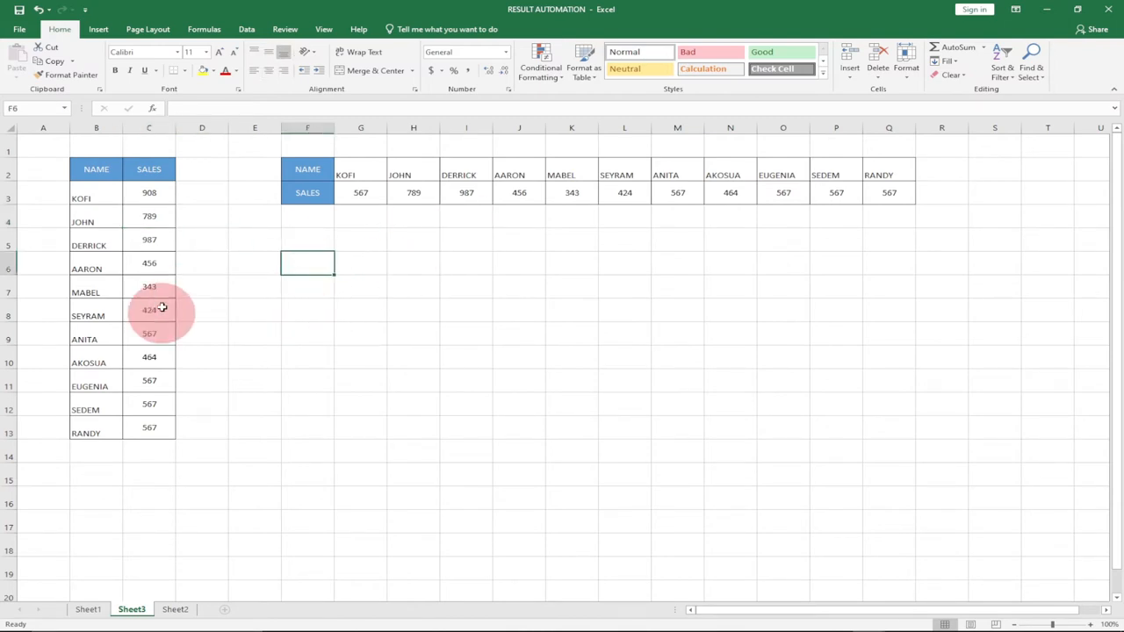
{"action": "mouse_move", "coordinate": [877, 254]}
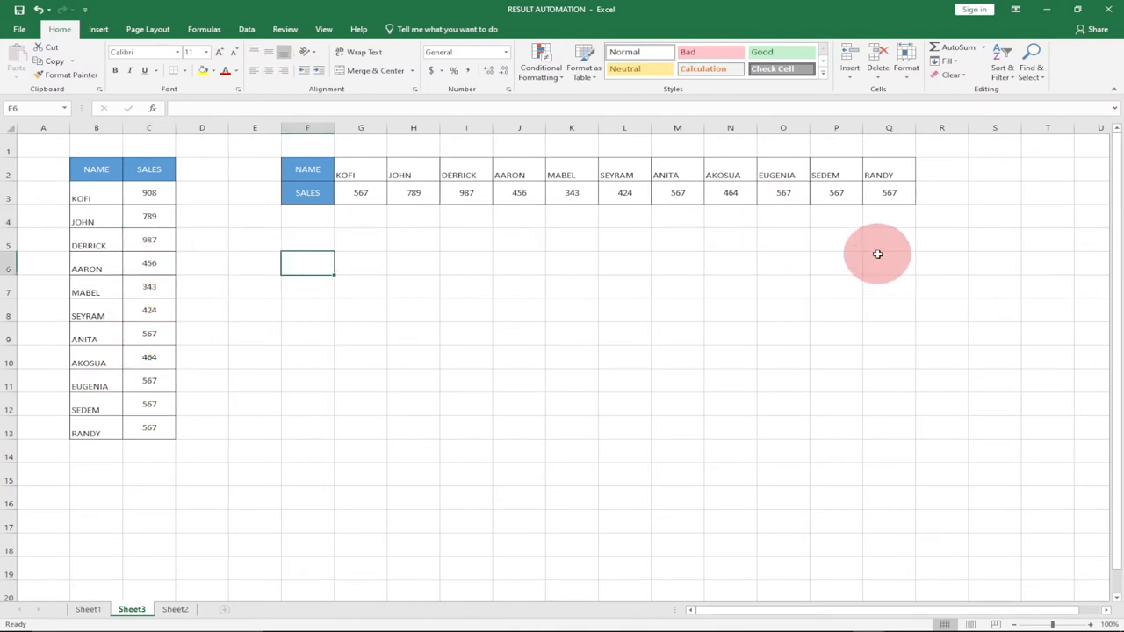
{"action": "mouse_move", "coordinate": [323, 281]}
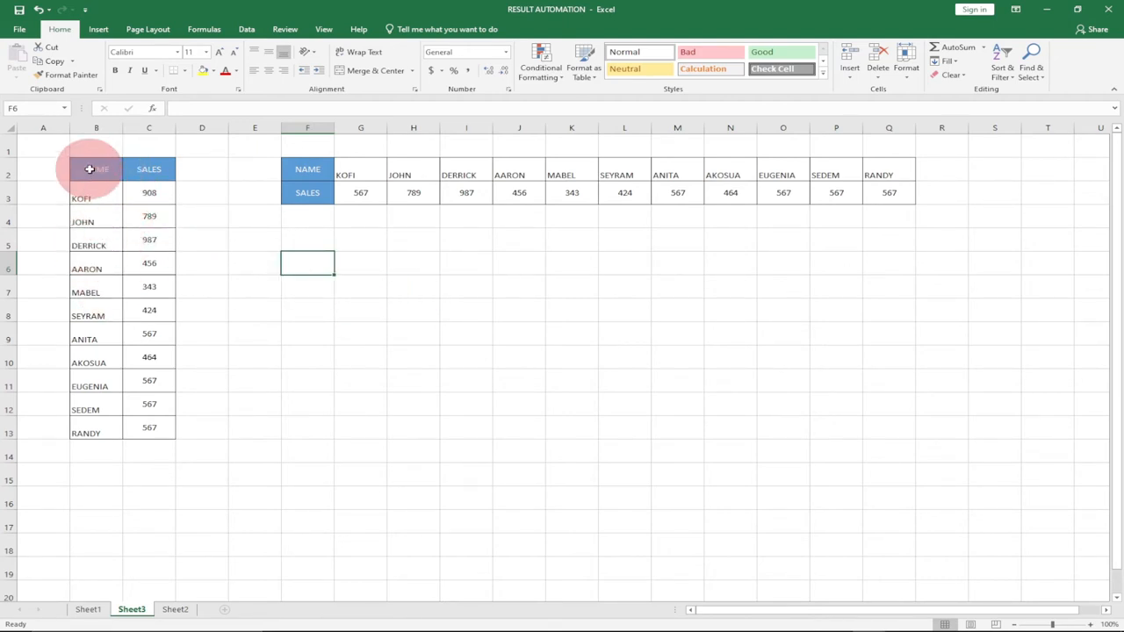
{"action": "mouse_move", "coordinate": [320, 268]}
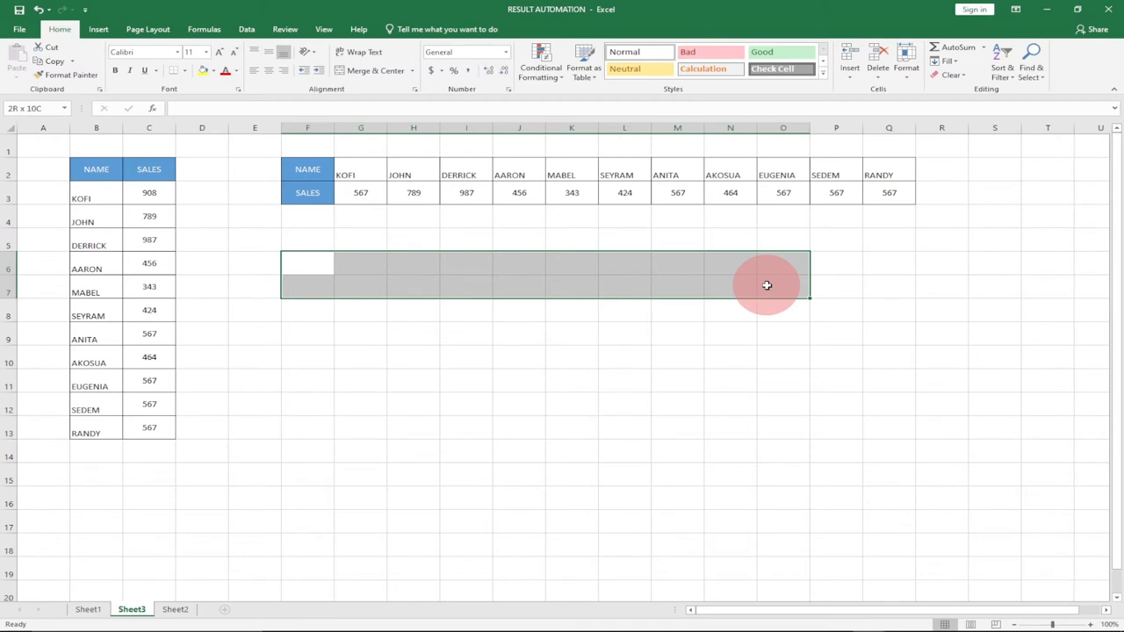
{"action": "left_click", "coordinate": [465, 286]}
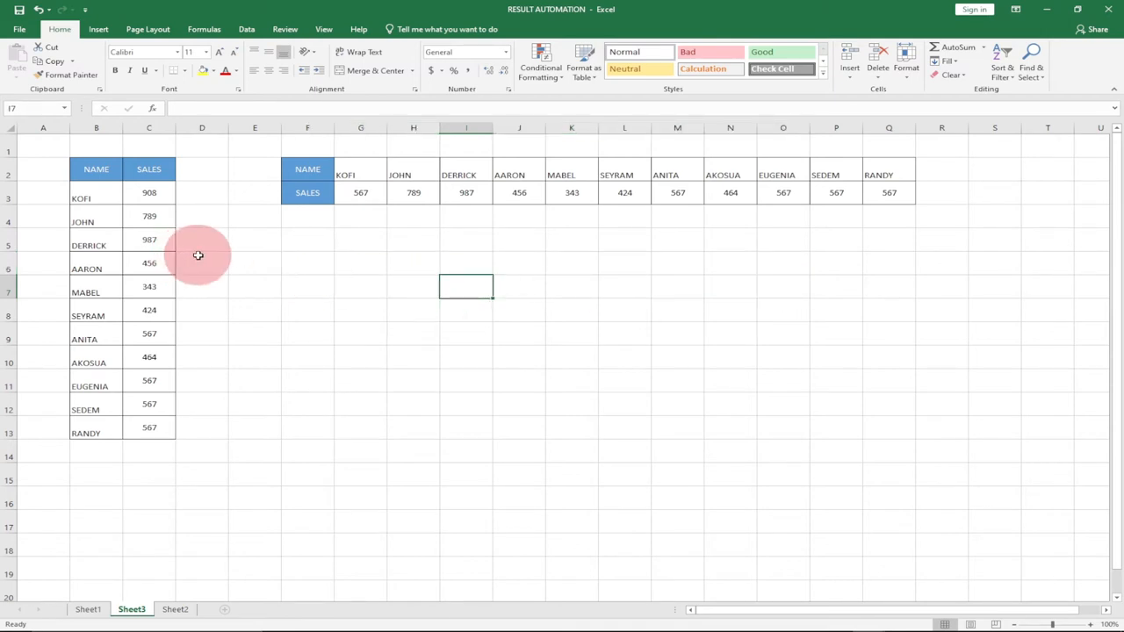
{"action": "mouse_move", "coordinate": [303, 242]}
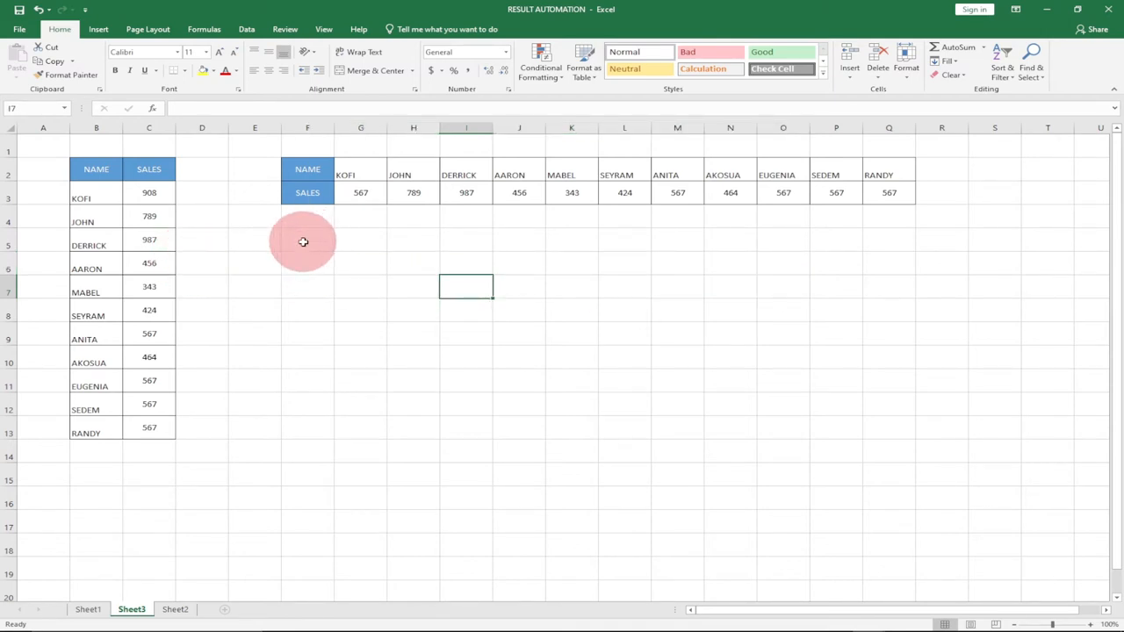
{"action": "mouse_move", "coordinate": [88, 165]}
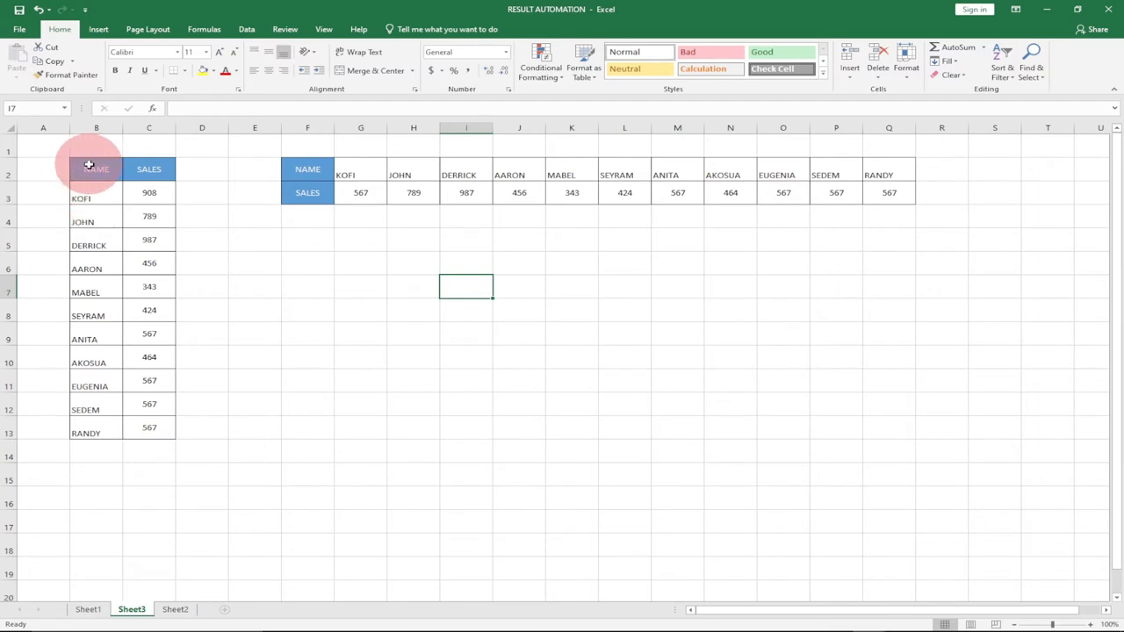
{"action": "left_click", "coordinate": [360, 269]}
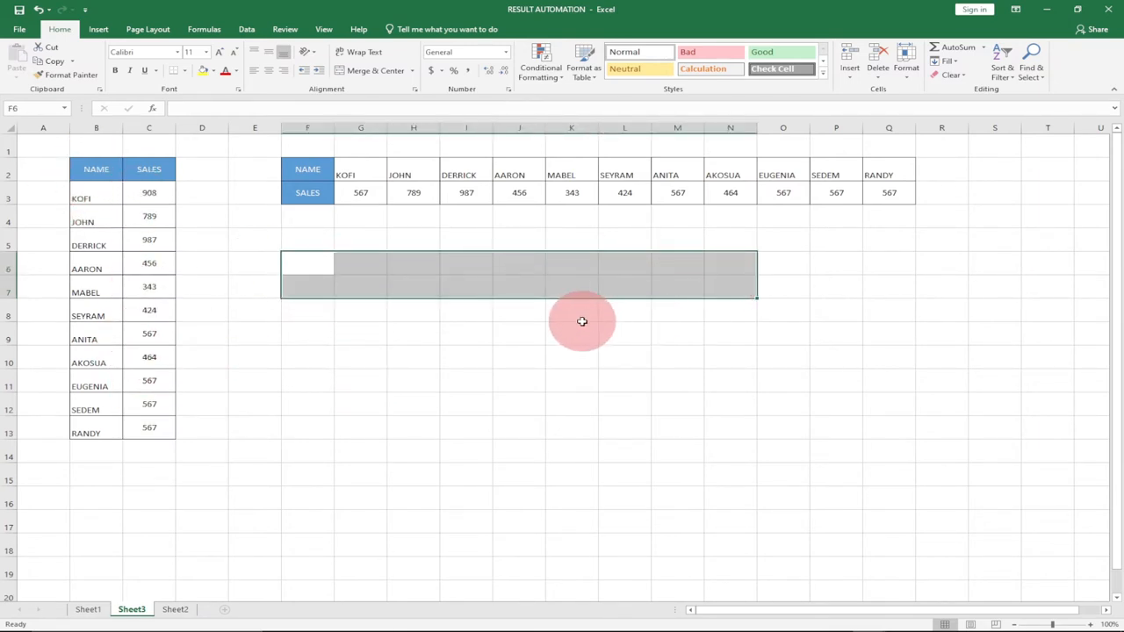
{"action": "mouse_move", "coordinate": [595, 300]}
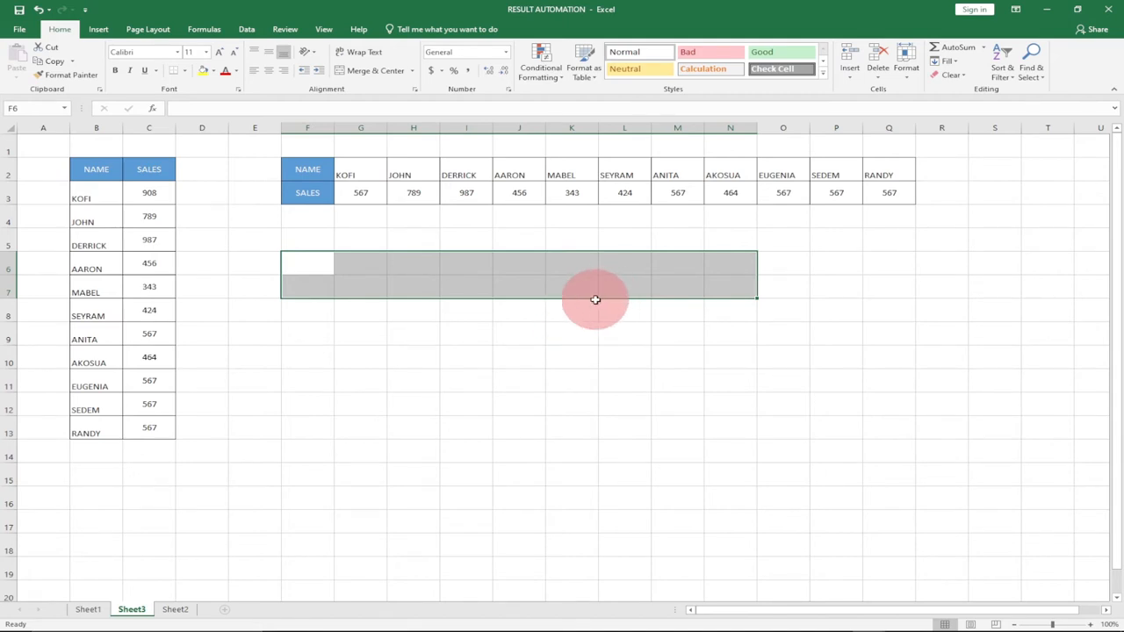
{"action": "mouse_move", "coordinate": [237, 112]}
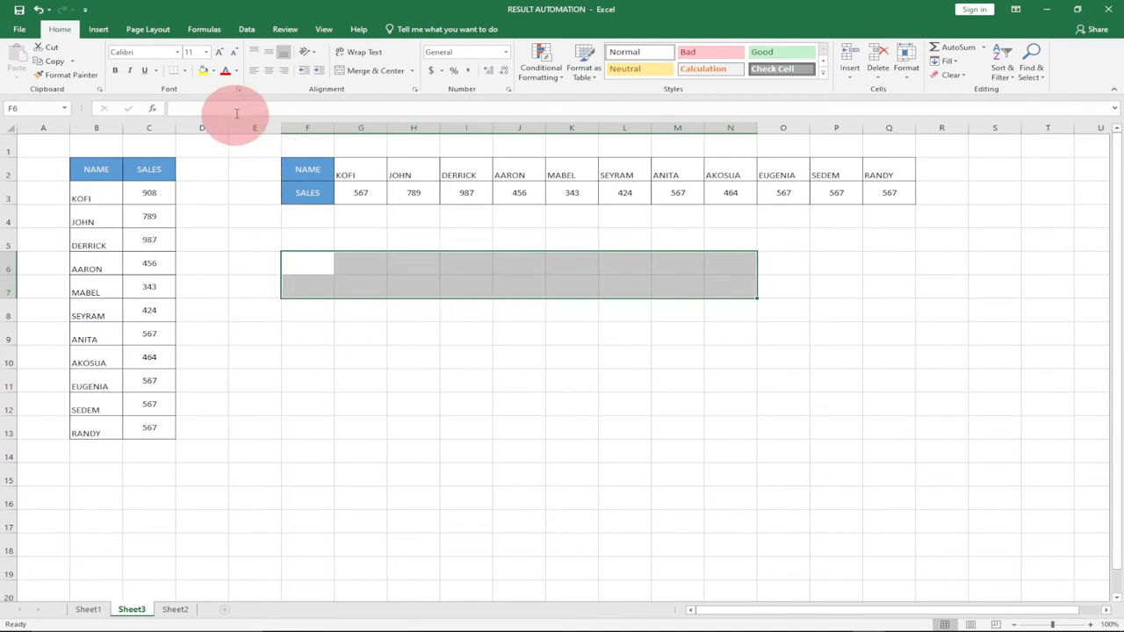
Step: Enter =TRANSPOSE(B2:C13) as an array formula with Ctrl+Shift+Enter across F6:N7
{"action": "type", "text": "="}
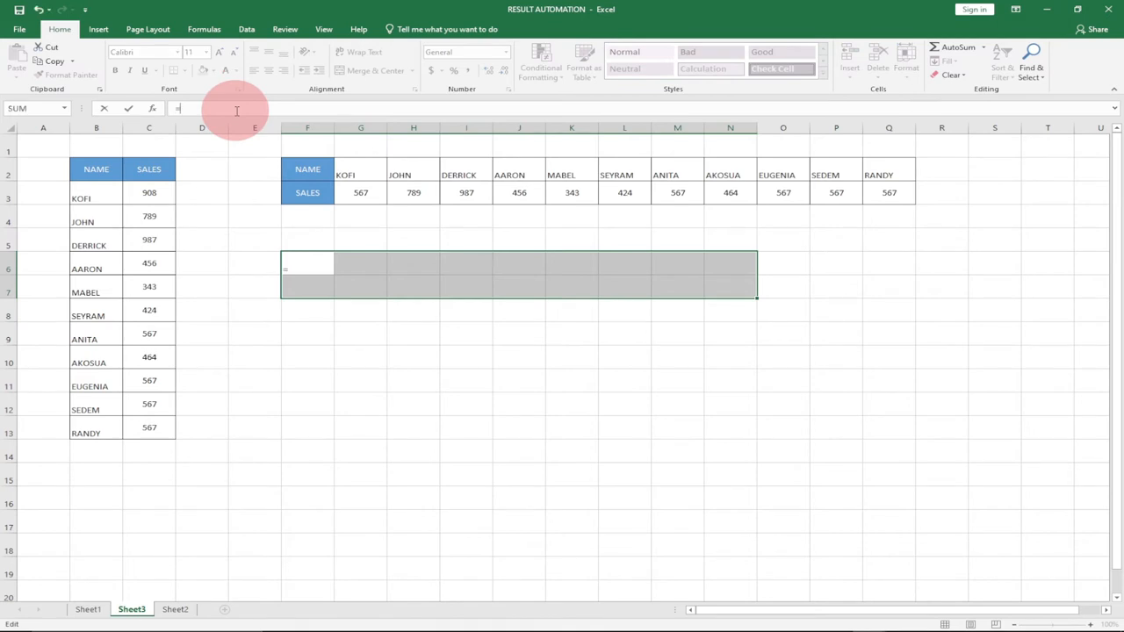
{"action": "type", "text": "TRANSPOSE("}
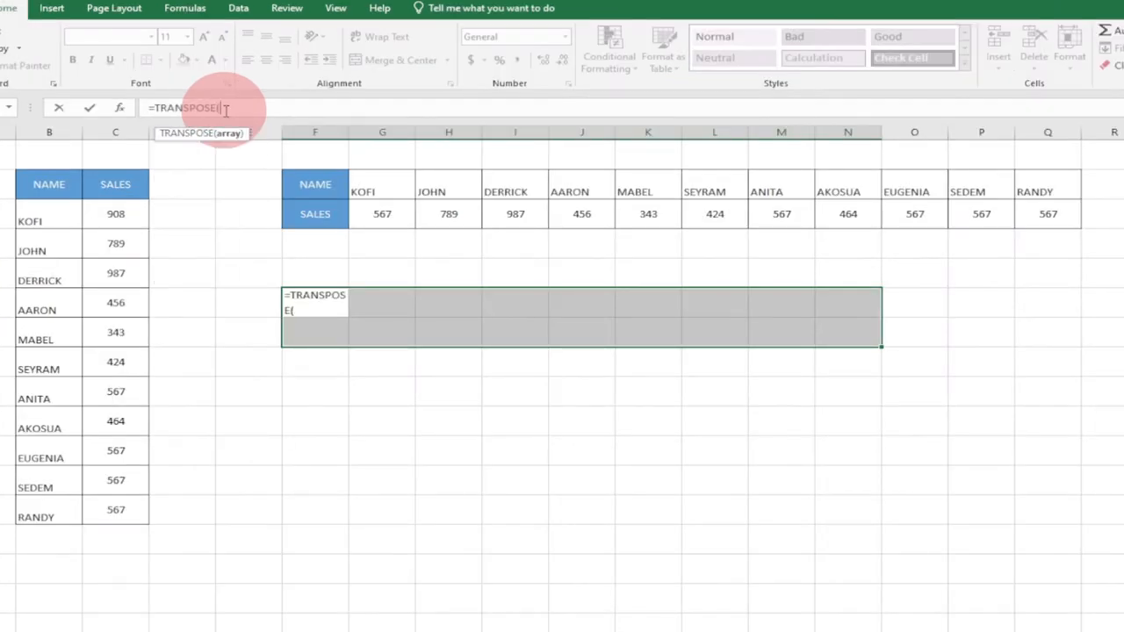
{"action": "left_click", "coordinate": [49, 183]}
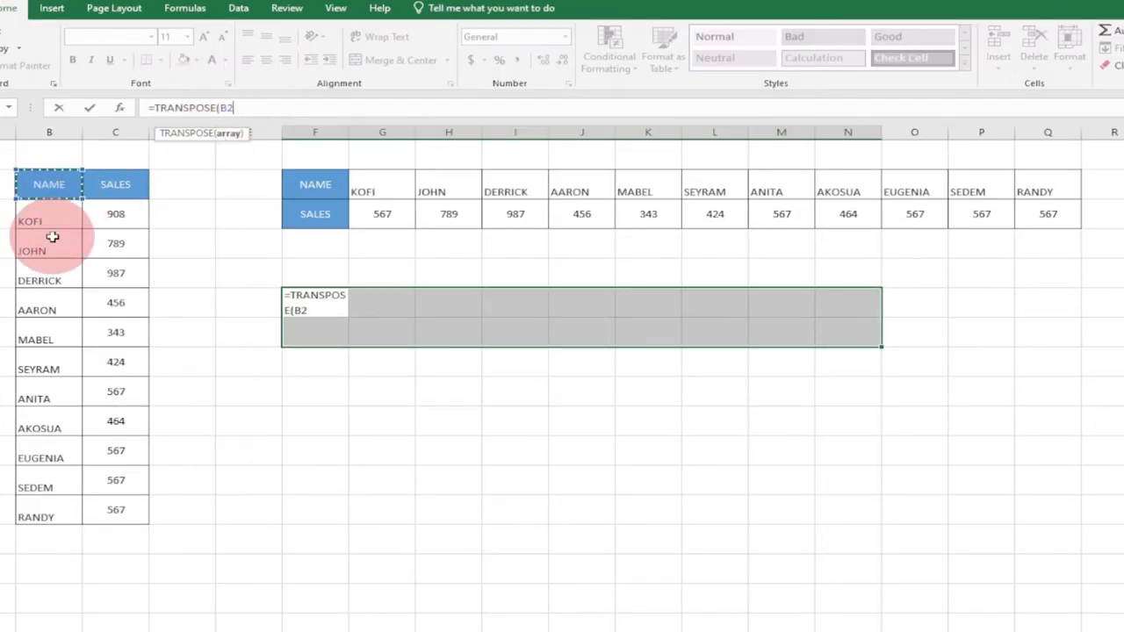
{"action": "left_click_drag", "start_coordinate": [52, 235], "coordinate": [98, 509]}
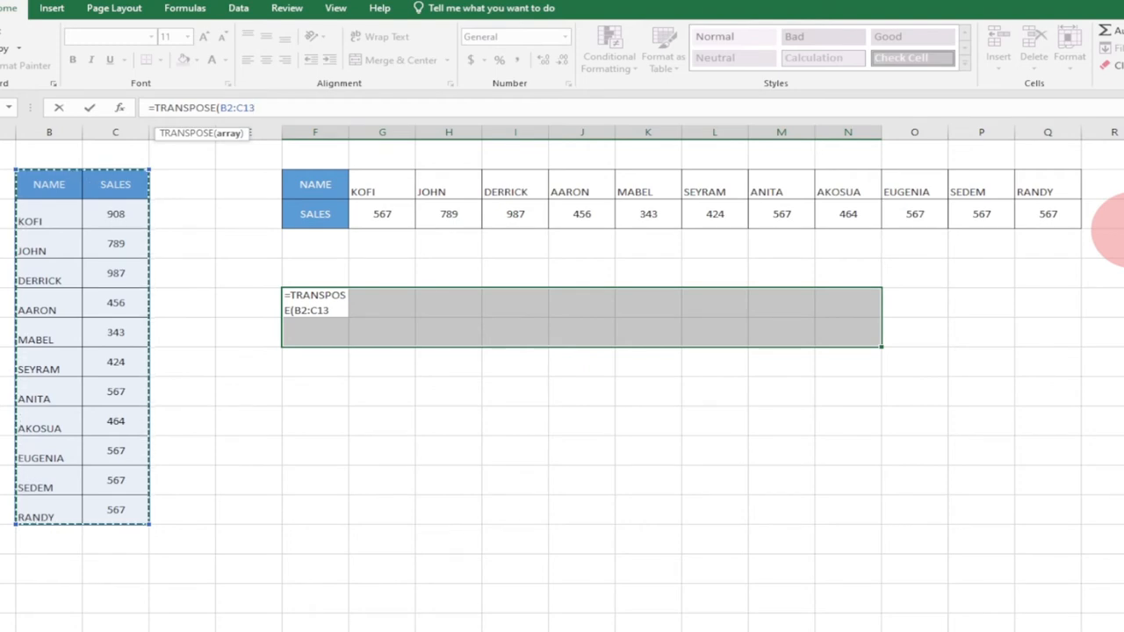
{"action": "key", "text": "ctrl+shift+enter"}
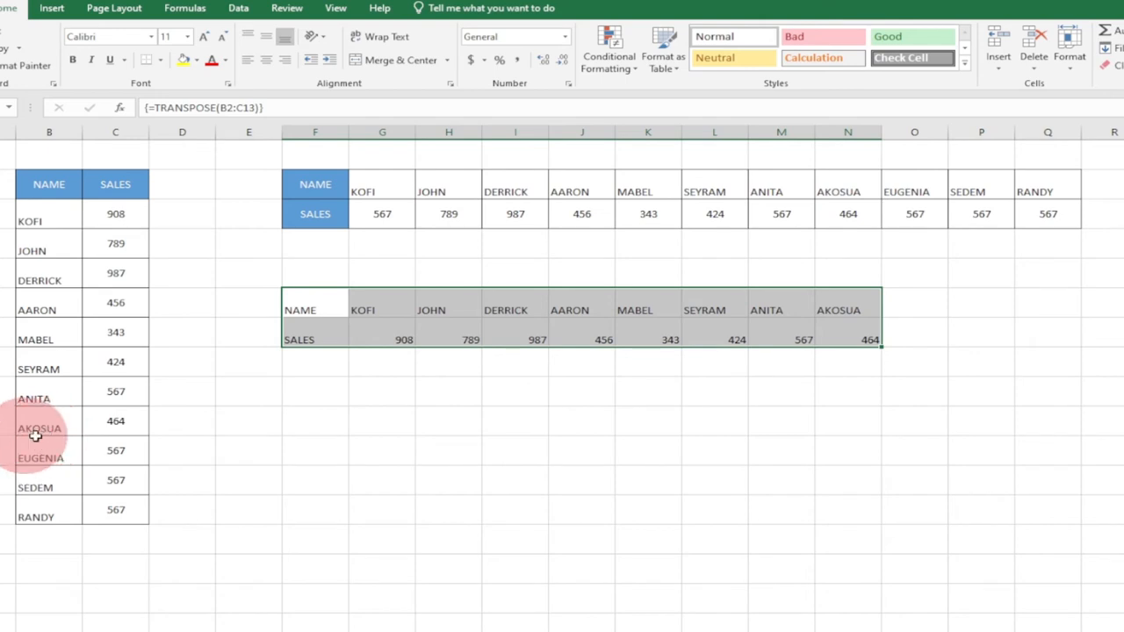
{"action": "mouse_move", "coordinate": [40, 462]}
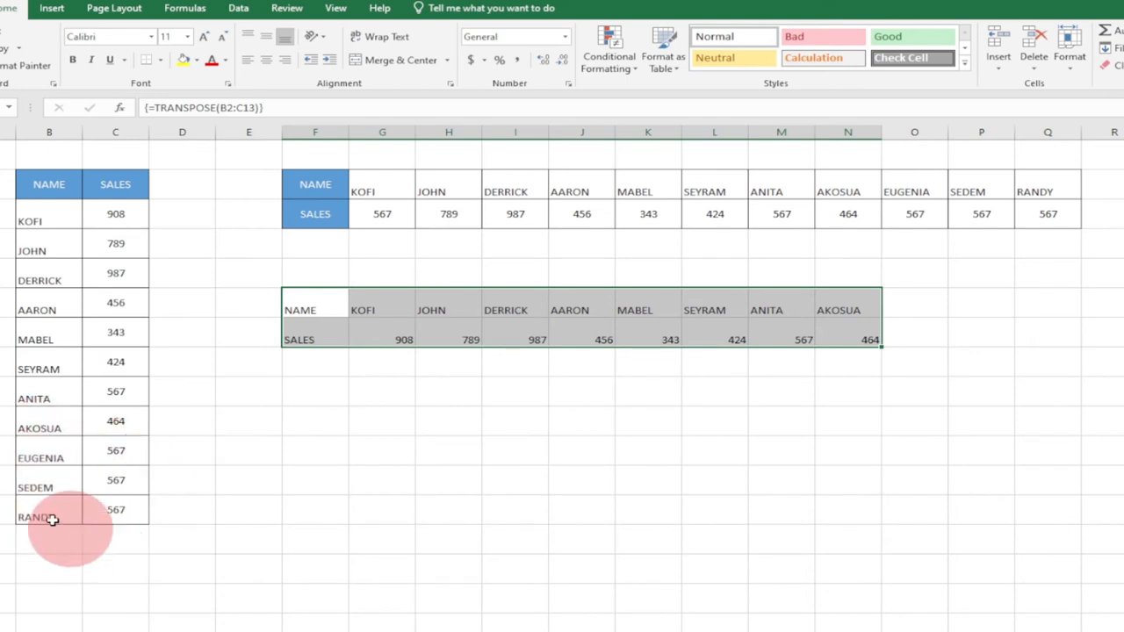
{"action": "mouse_move", "coordinate": [880, 351]}
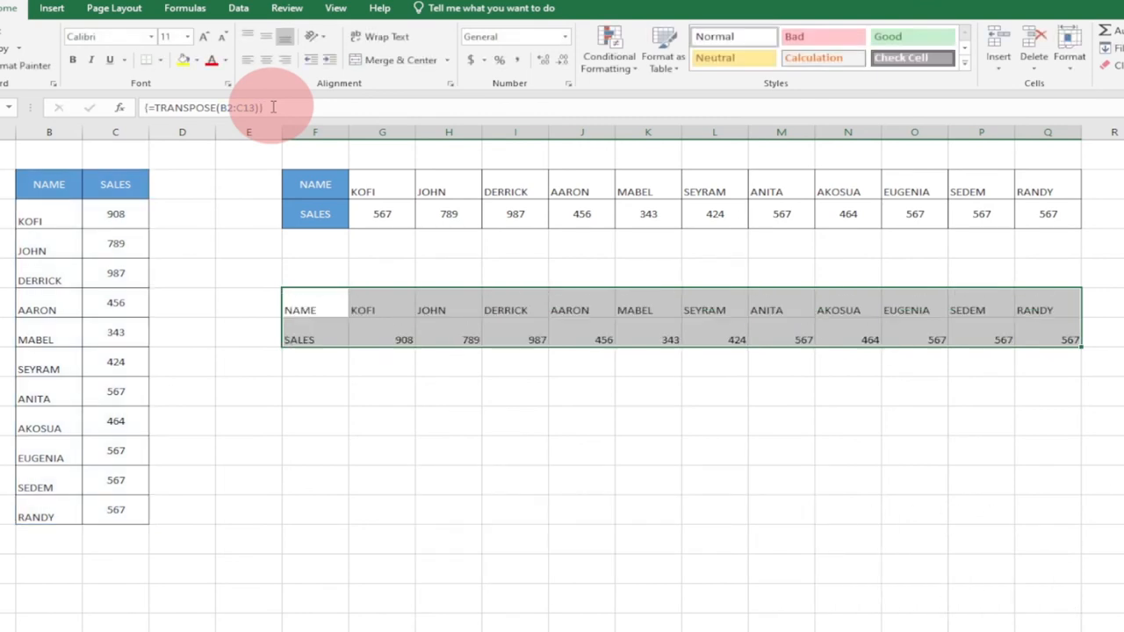
Step: Commit the TRANSPOSE array over F6:Q7 and start selecting the original table
{"action": "key", "text": "ctrl+shift+enter"}
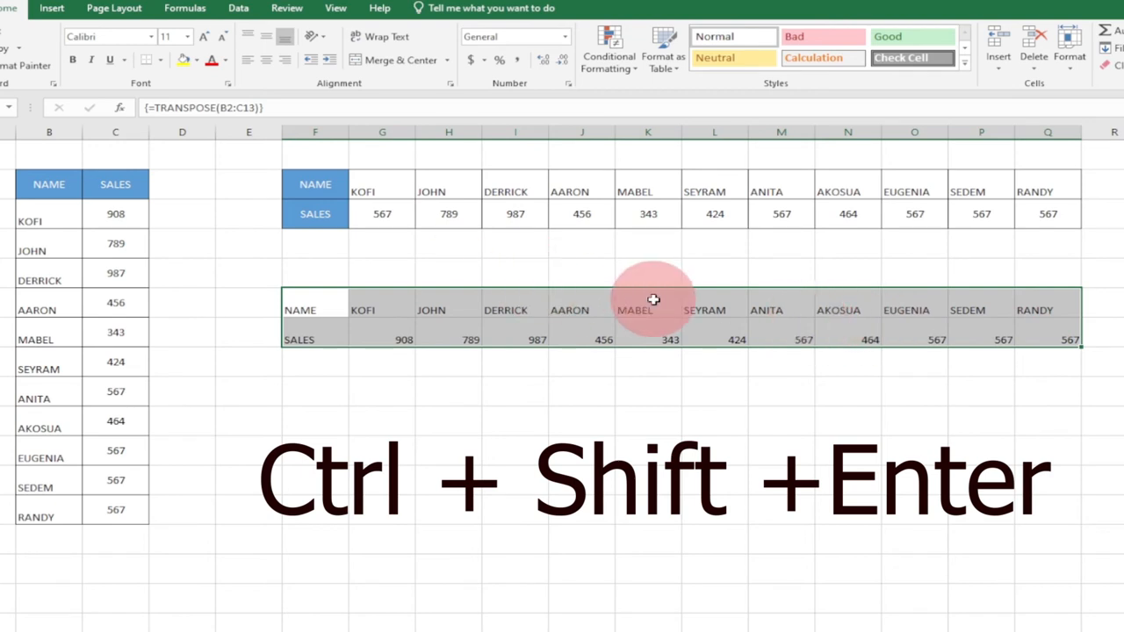
{"action": "mouse_move", "coordinate": [737, 387]}
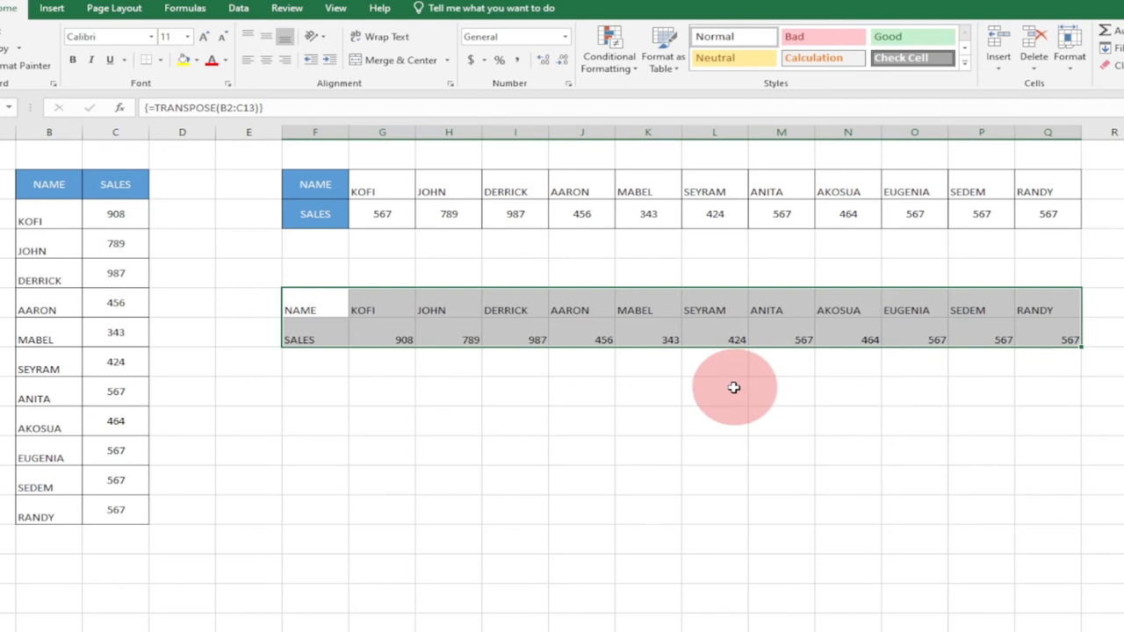
{"action": "mouse_move", "coordinate": [615, 407]}
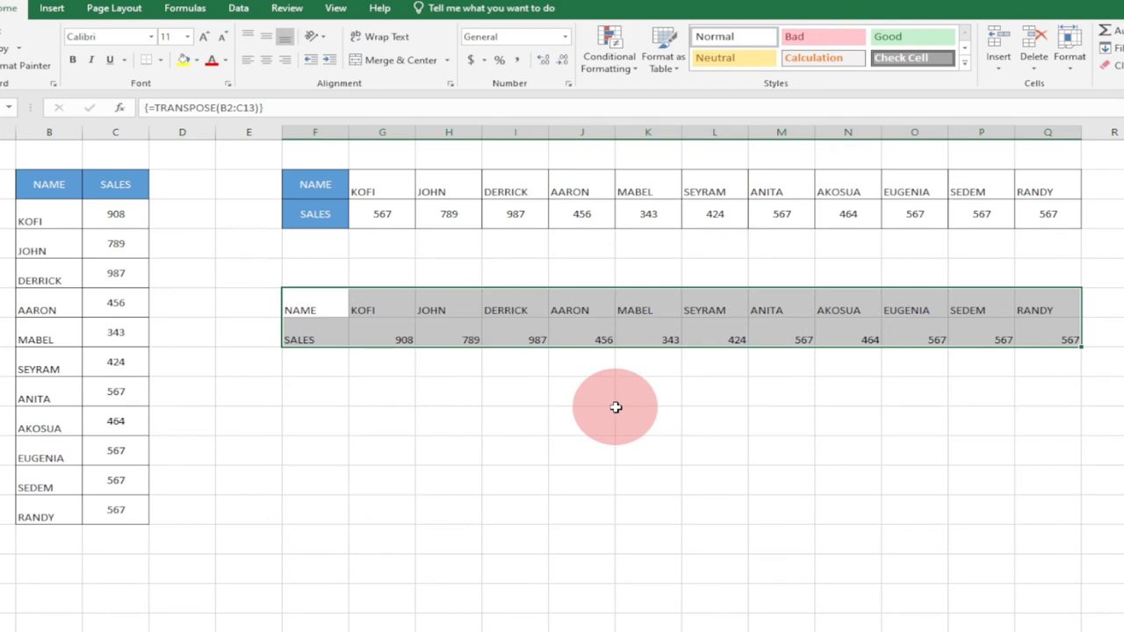
{"action": "left_click", "coordinate": [581, 391]}
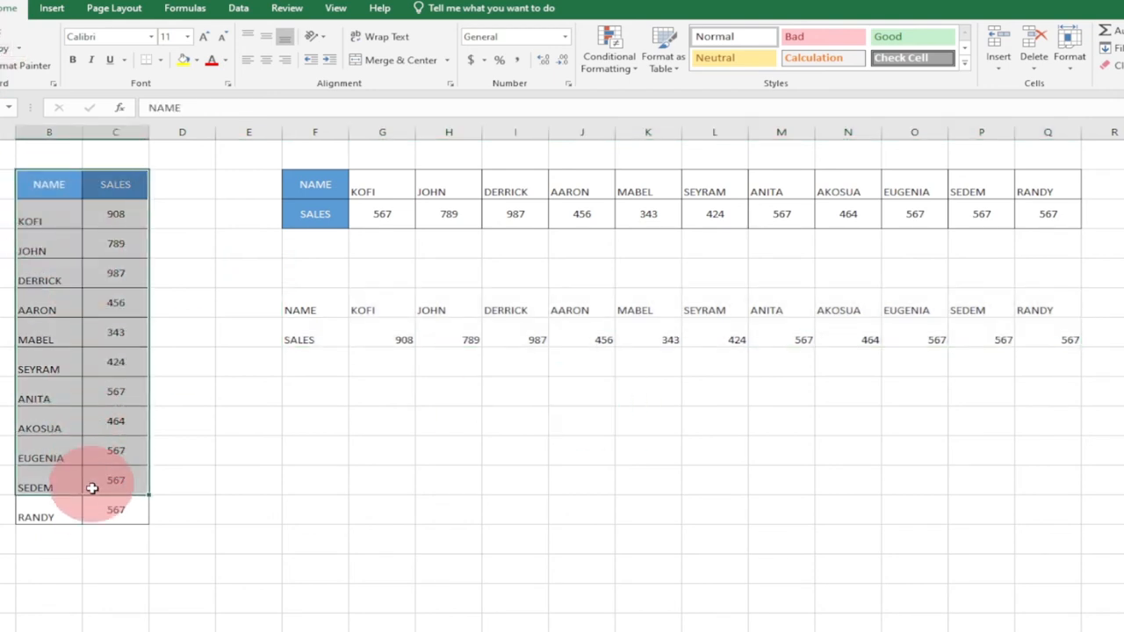
Step: Copy the selected NAME/SALES table B2:C13 via the right-click menu
{"action": "right_click", "coordinate": [93, 487]}
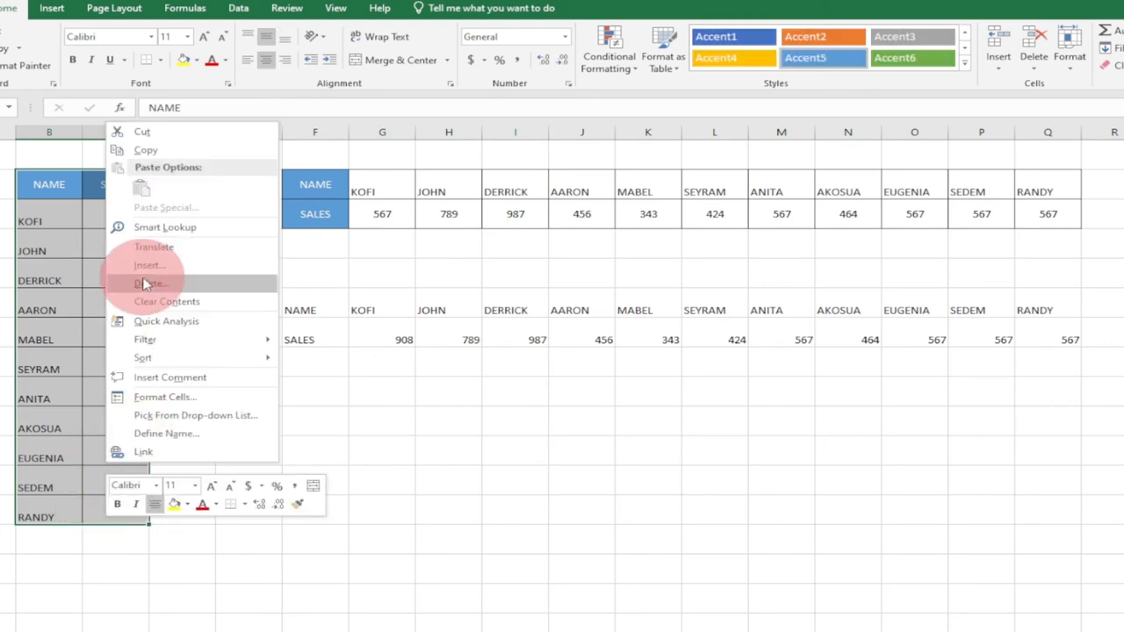
{"action": "left_click", "coordinate": [149, 284]}
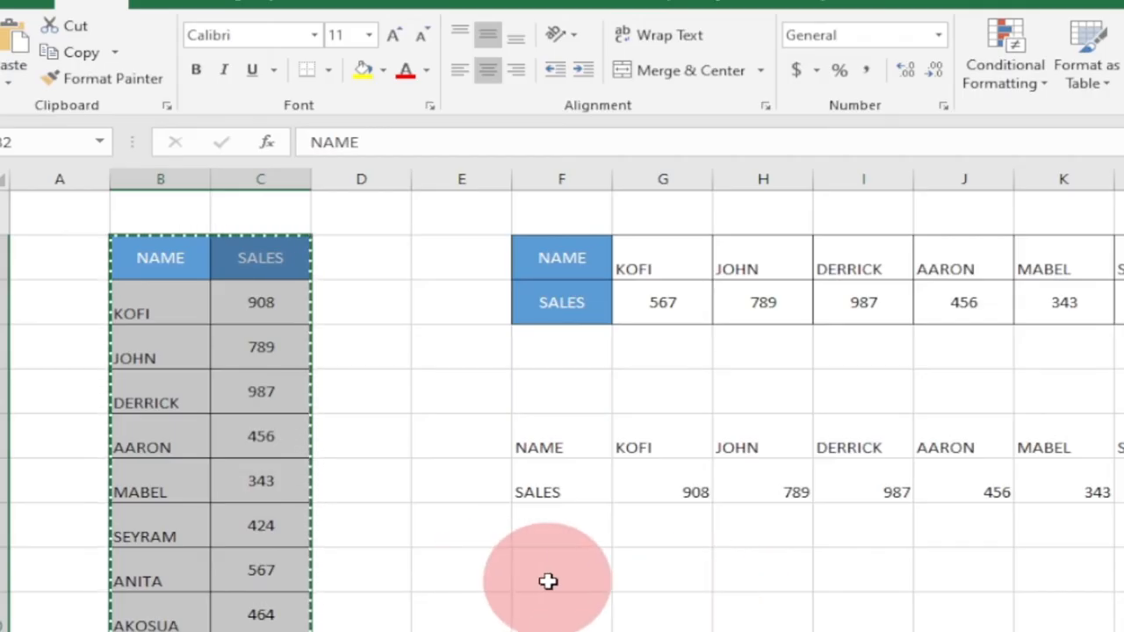
Step: Paste a transposed copy with original formatting starting at F9, below the array
{"action": "left_click", "coordinate": [561, 569]}
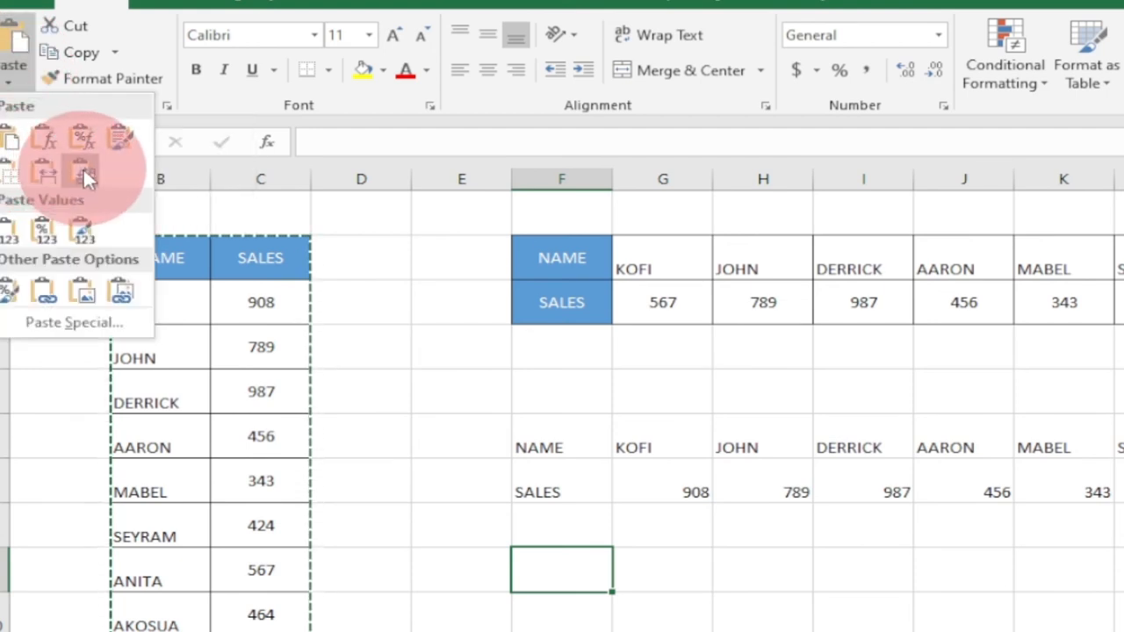
{"action": "left_click", "coordinate": [81, 171]}
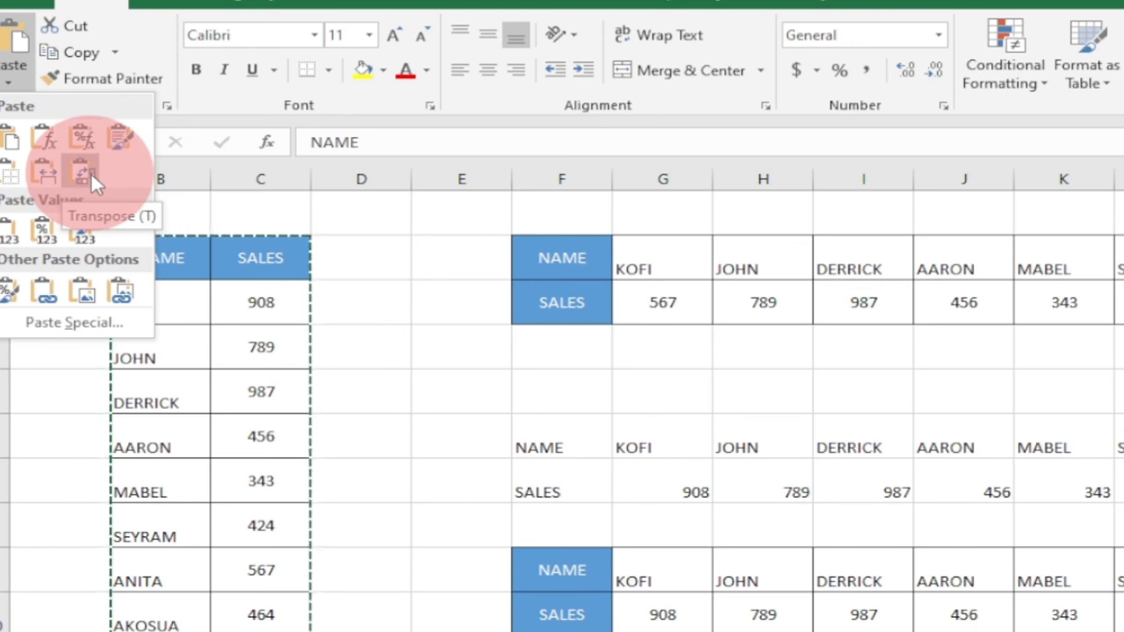
{"action": "left_click", "coordinate": [83, 171]}
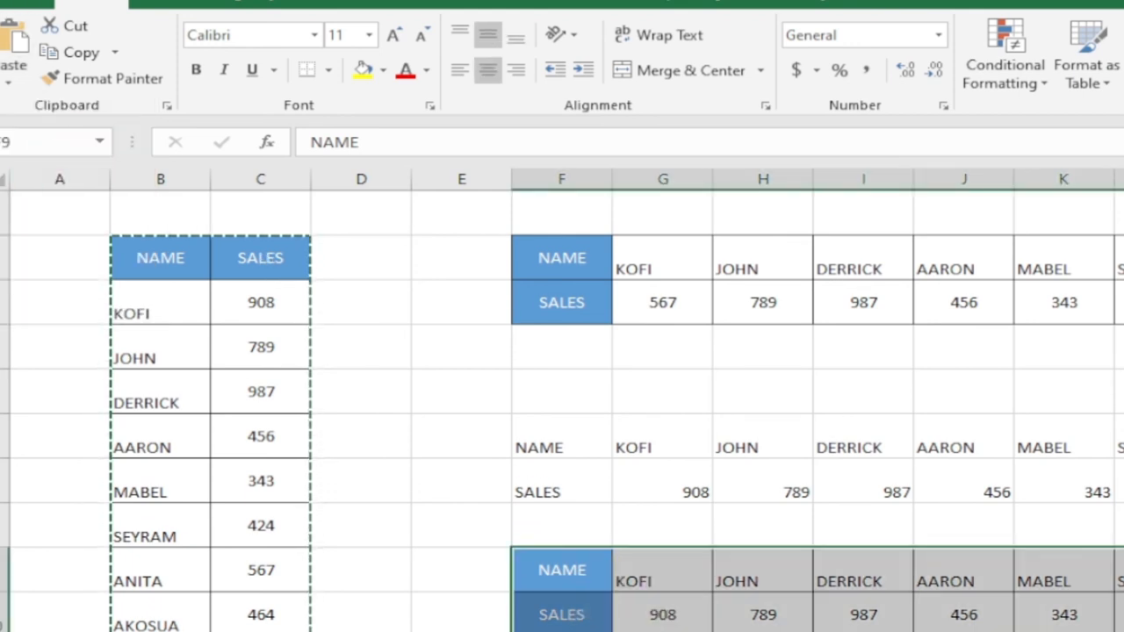